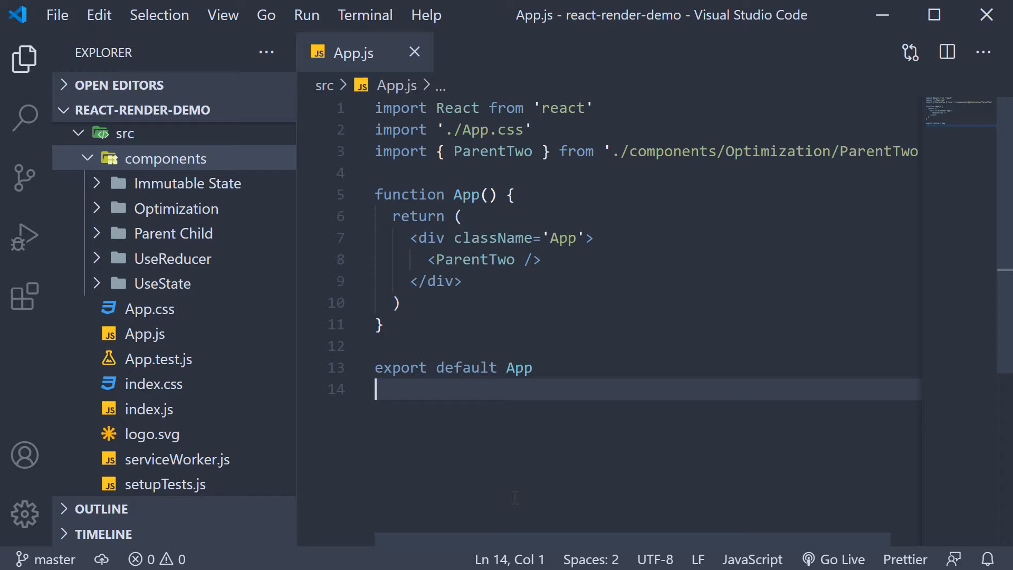
{"action": "mouse_move", "coordinate": [210, 162]}
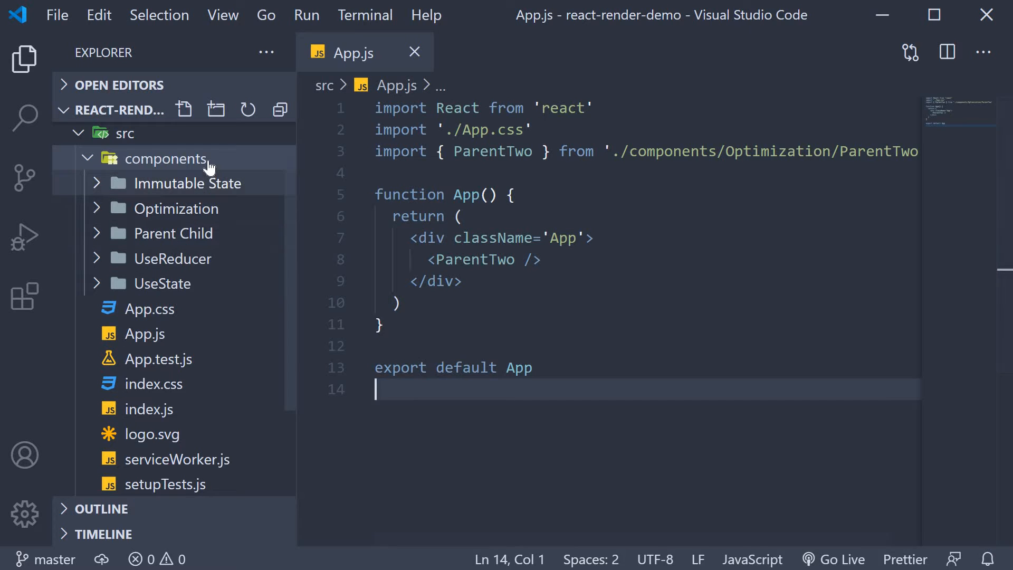
{"action": "mouse_move", "coordinate": [216, 110]}
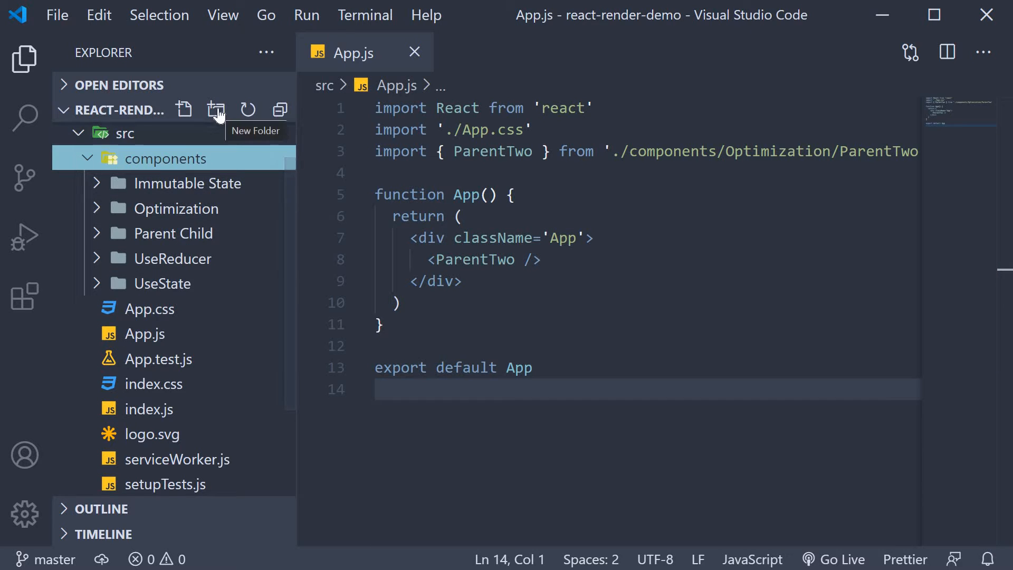
- Create an 'Incorrect Optimizations' folder inside components
{"action": "left_click", "coordinate": [216, 110]}
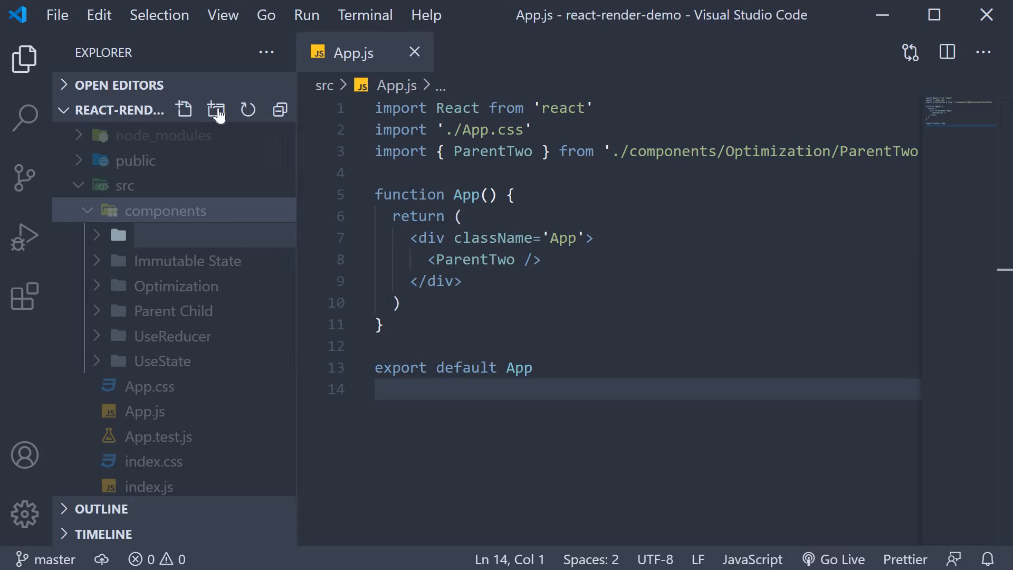
{"action": "type", "text": "Incorrect"}
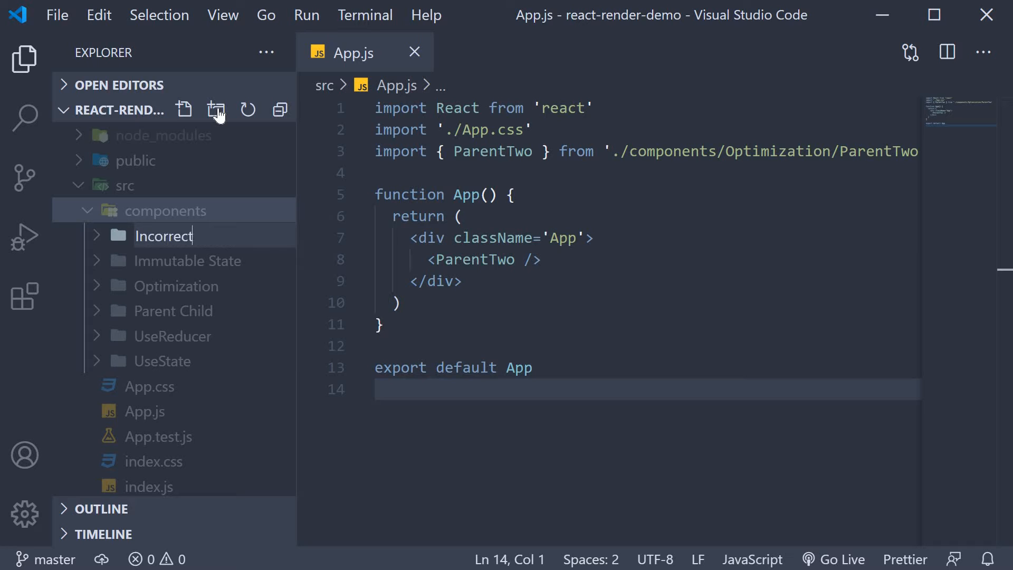
{"action": "left_click", "coordinate": [215, 110]}
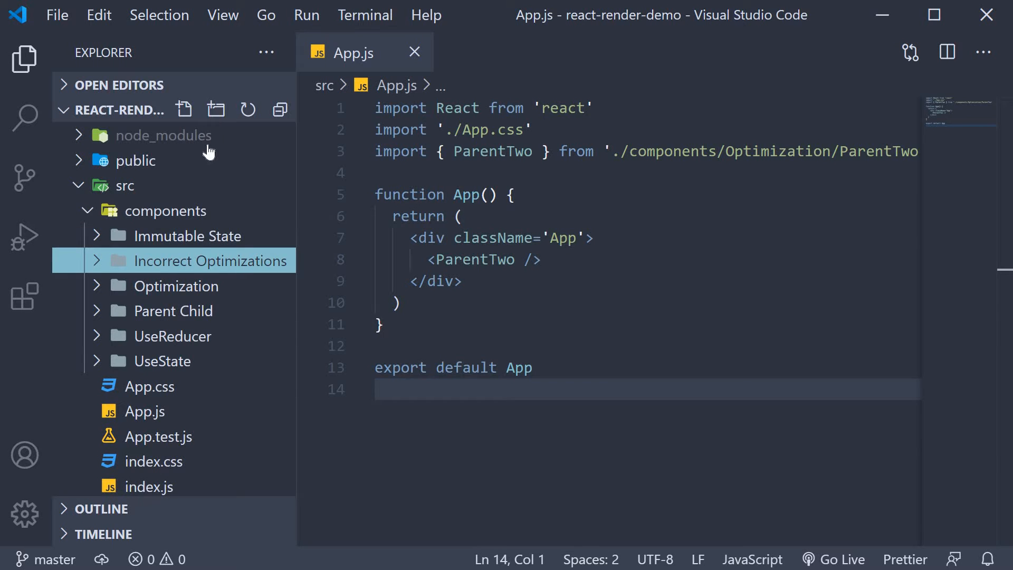
- Add ParentThree.js and ChildThree.js files to the Incorrect Optimizations folder
{"action": "left_click", "coordinate": [184, 110]}
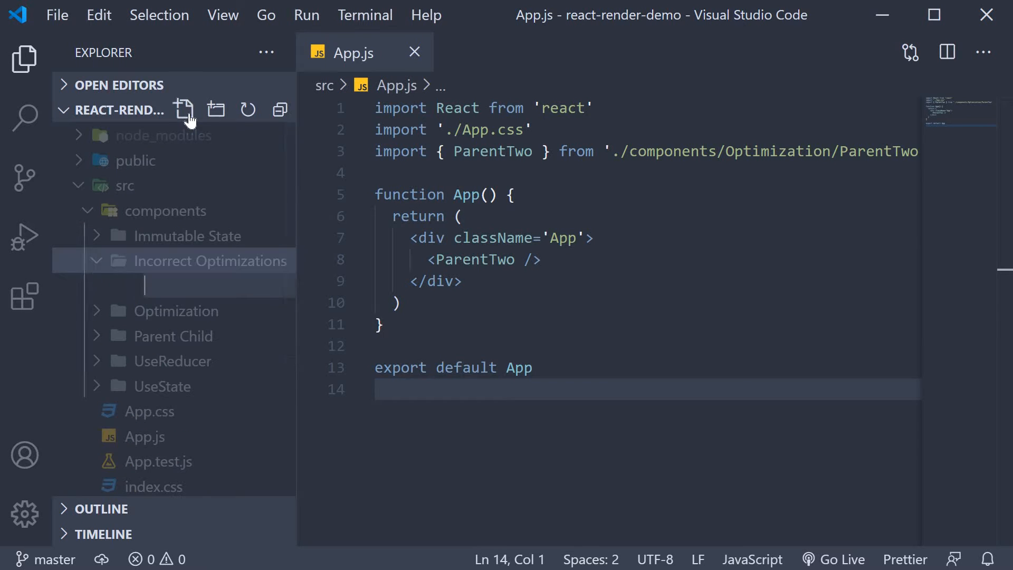
{"action": "type", "text": "P"}
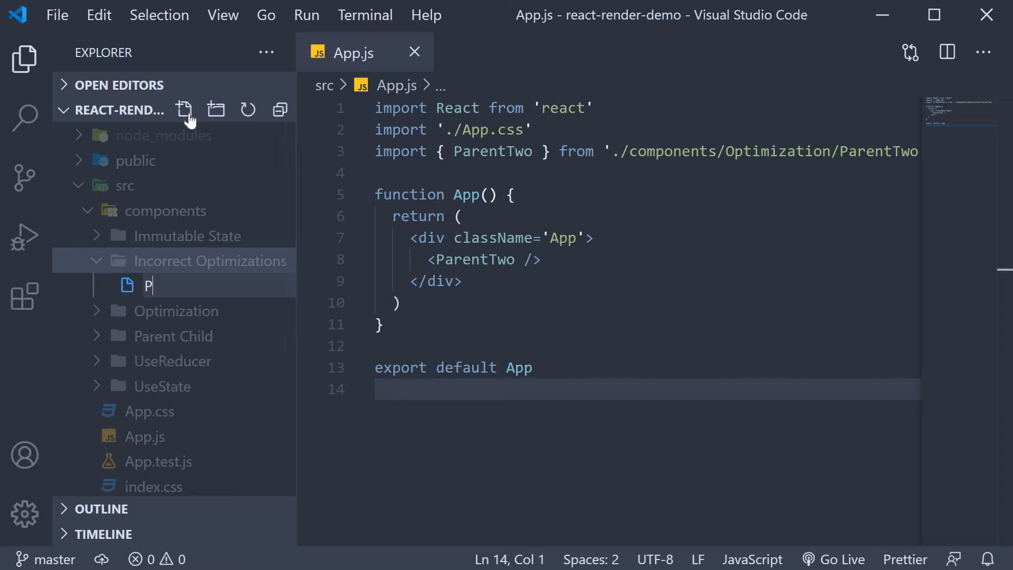
{"action": "type", "text": "arentThree."}
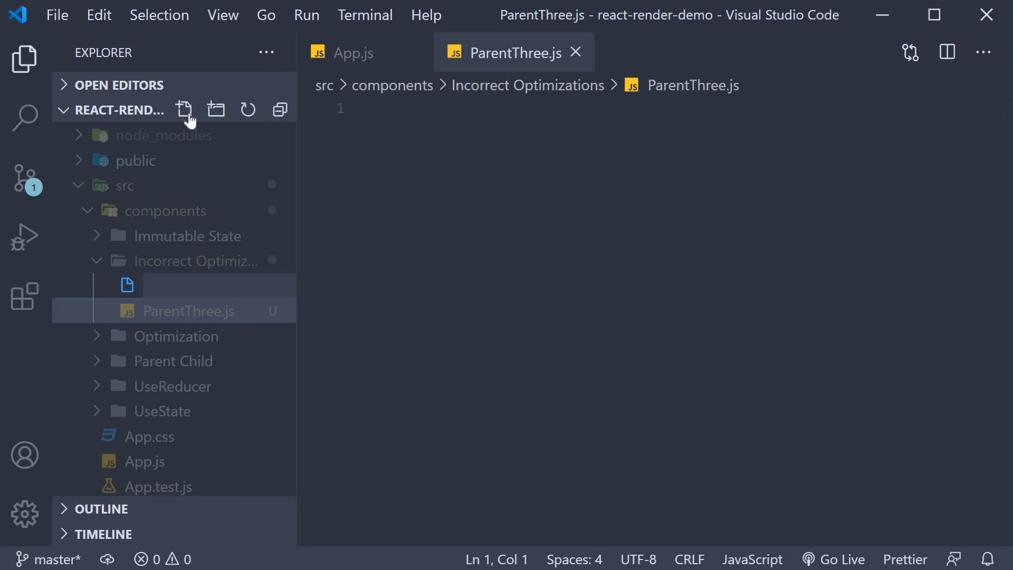
{"action": "type", "text": "C"}
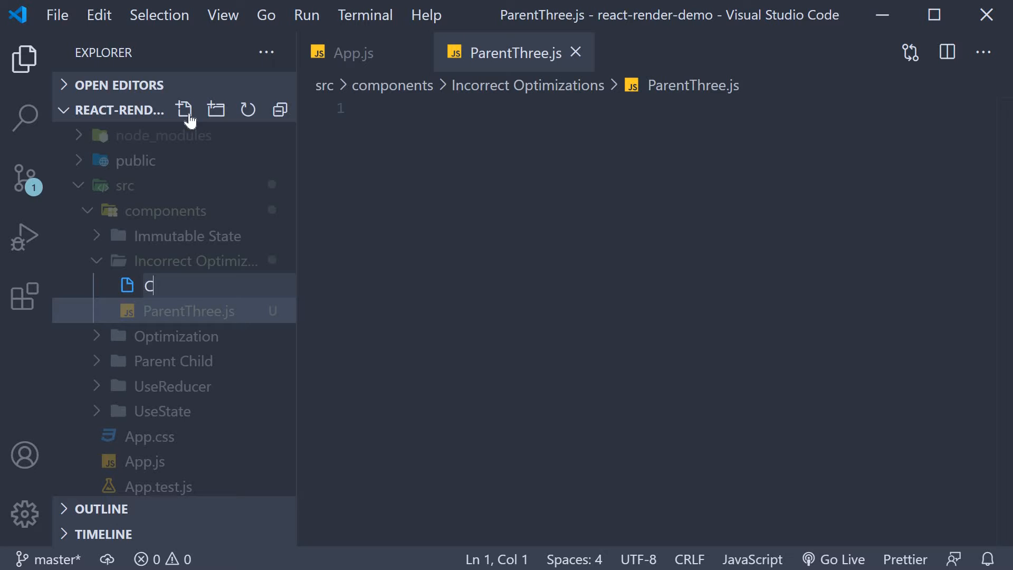
{"action": "type", "text": "hildThree"}
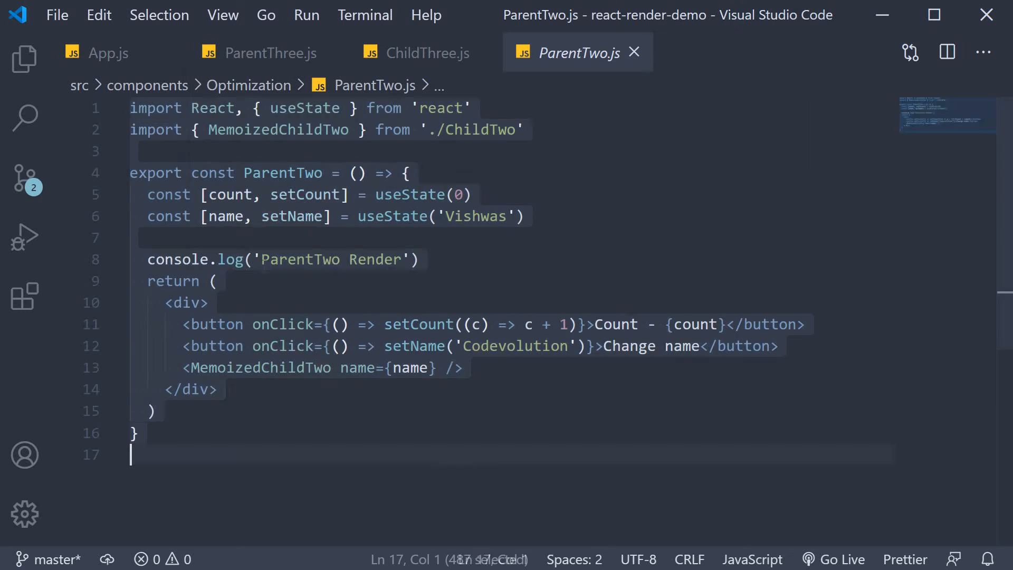
- Paste ParentTwo's code into ParentThree.js and ChildTwo's code into ChildThree.js, closing ChildTwo
{"action": "left_click", "coordinate": [268, 52]}
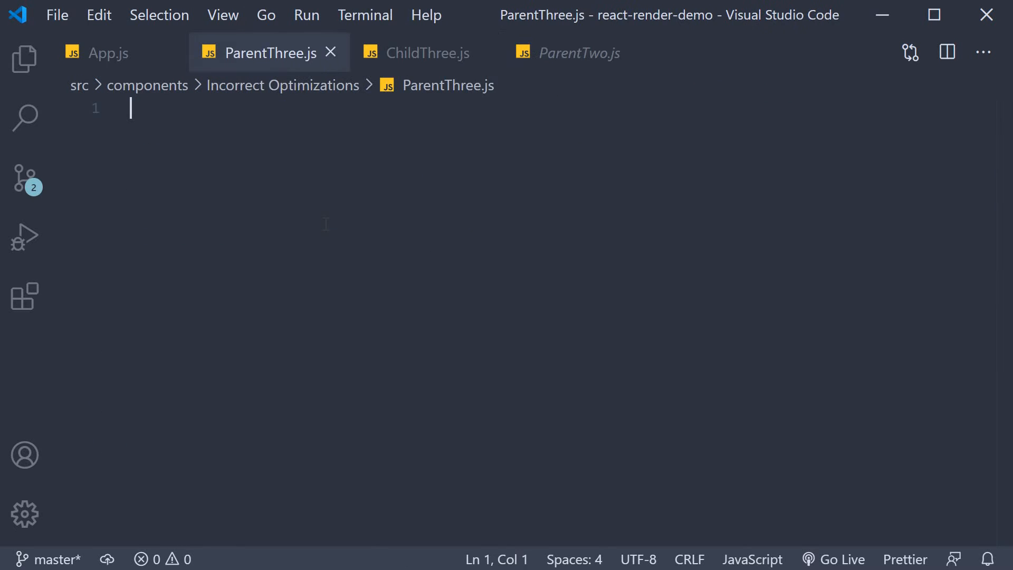
{"action": "key", "text": "ctrl+p"}
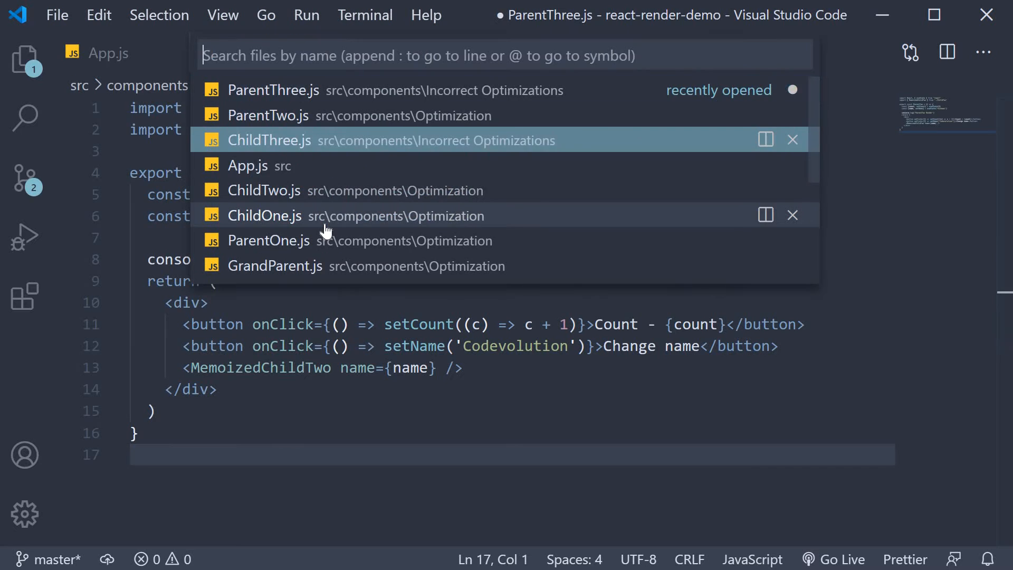
{"action": "left_click", "coordinate": [264, 190]}
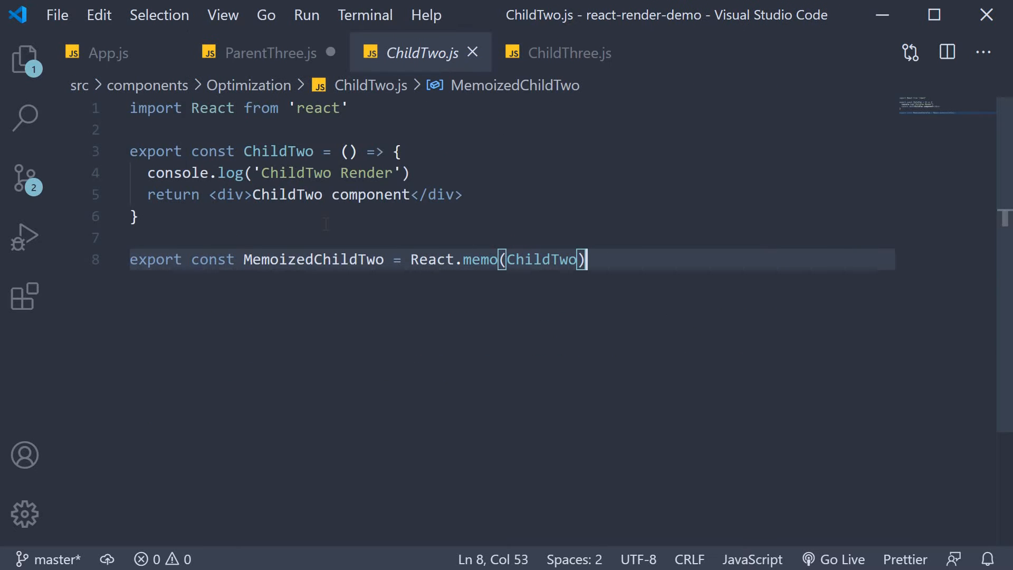
{"action": "key", "text": "ctrl+a"}
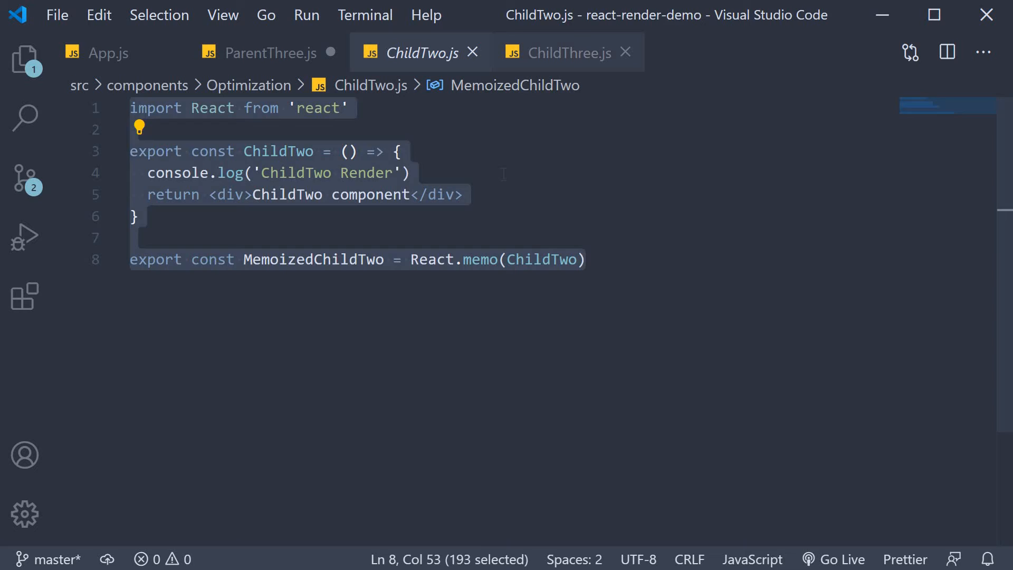
{"action": "left_click", "coordinate": [569, 53]}
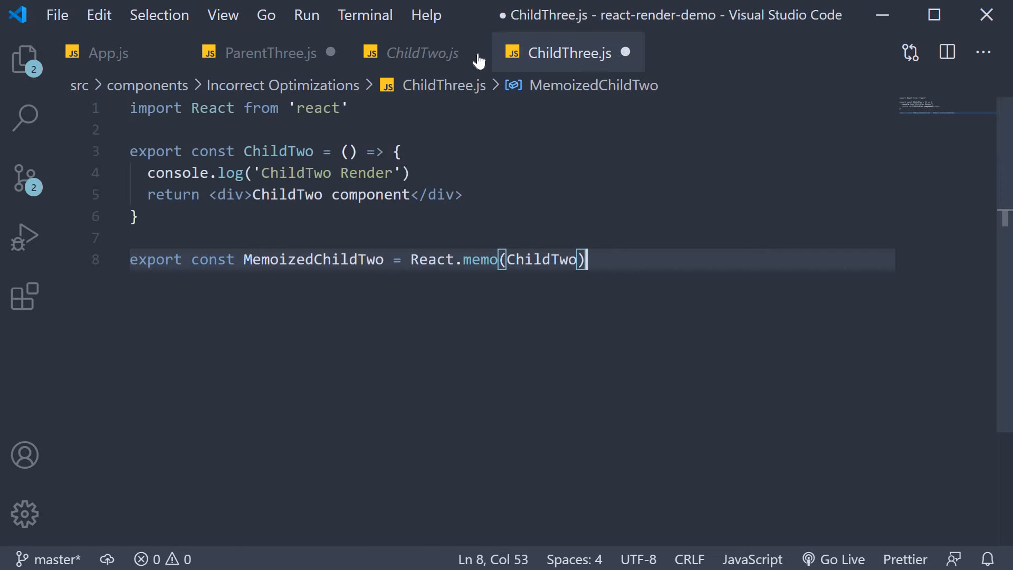
{"action": "left_click", "coordinate": [450, 52]}
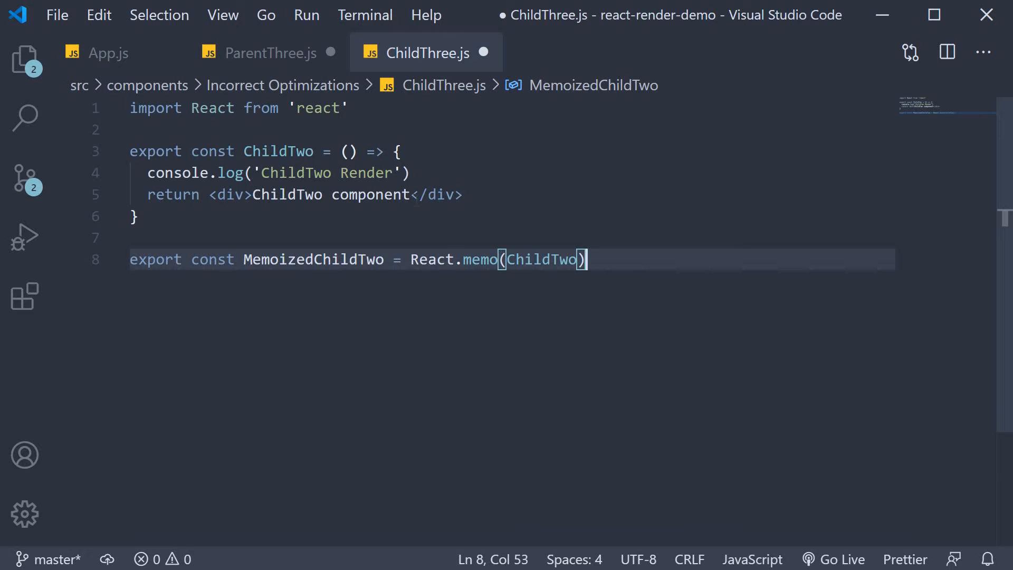
- Rename all ChildTwo occurrences, including MemoizedChildTwo, to ChildThree in ChildThree.js and save
{"action": "double_click", "coordinate": [278, 151]}
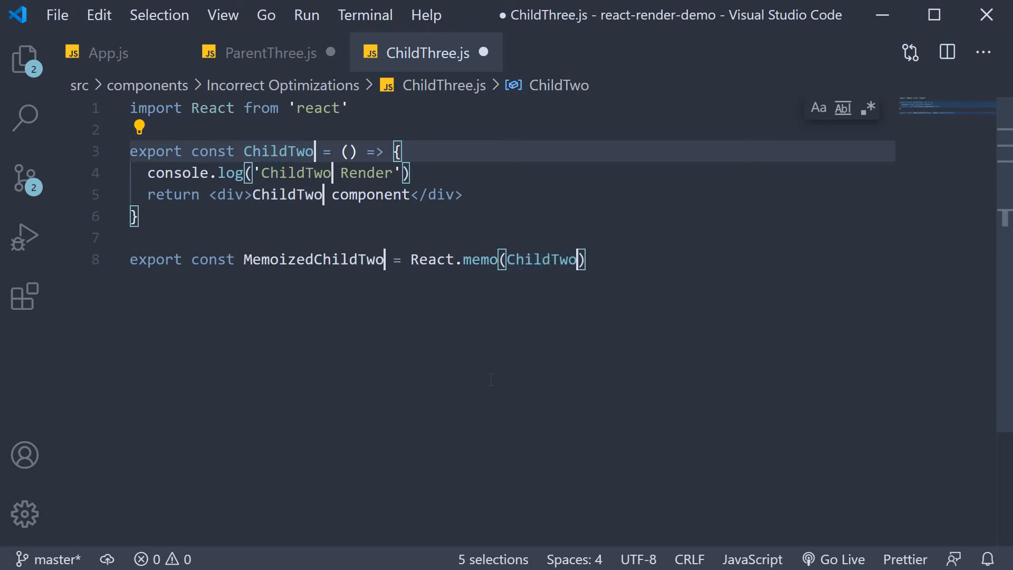
{"action": "type", "text": "Three"}
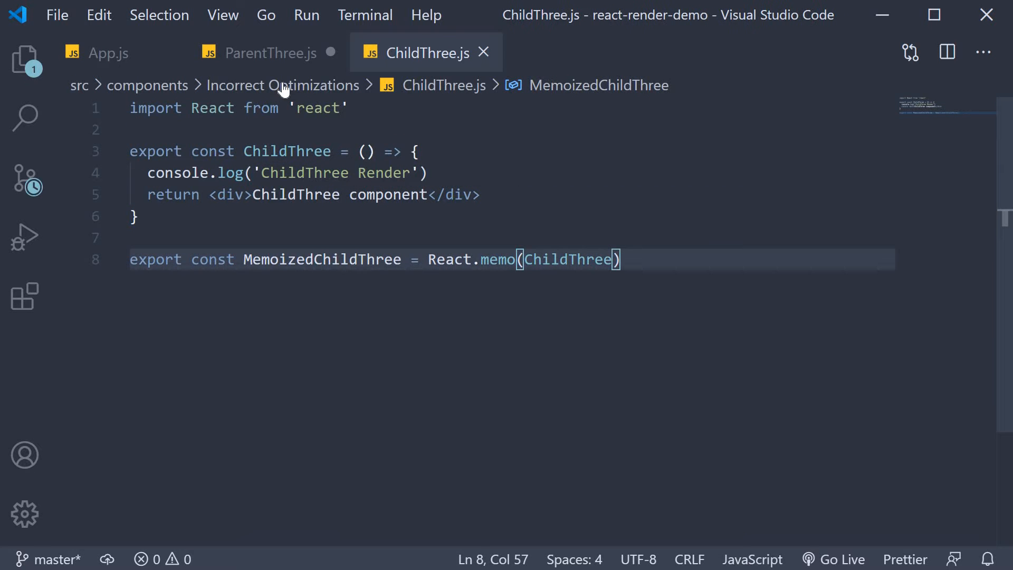
- Rename ParentTwo to ParentThree and import MemoizedChildThree from './ChildThree', then save
{"action": "left_click", "coordinate": [269, 52]}
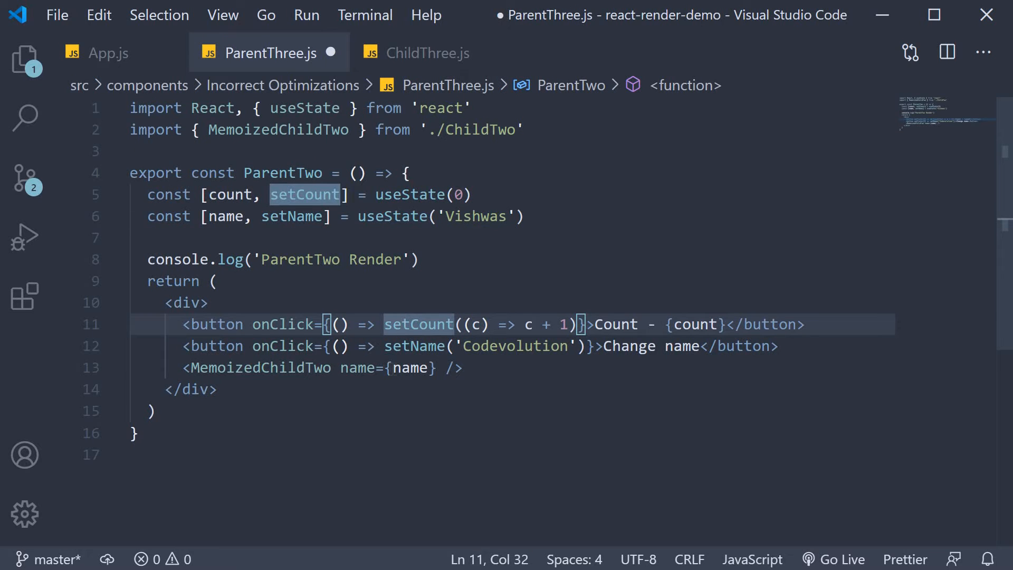
{"action": "double_click", "coordinate": [283, 173]}
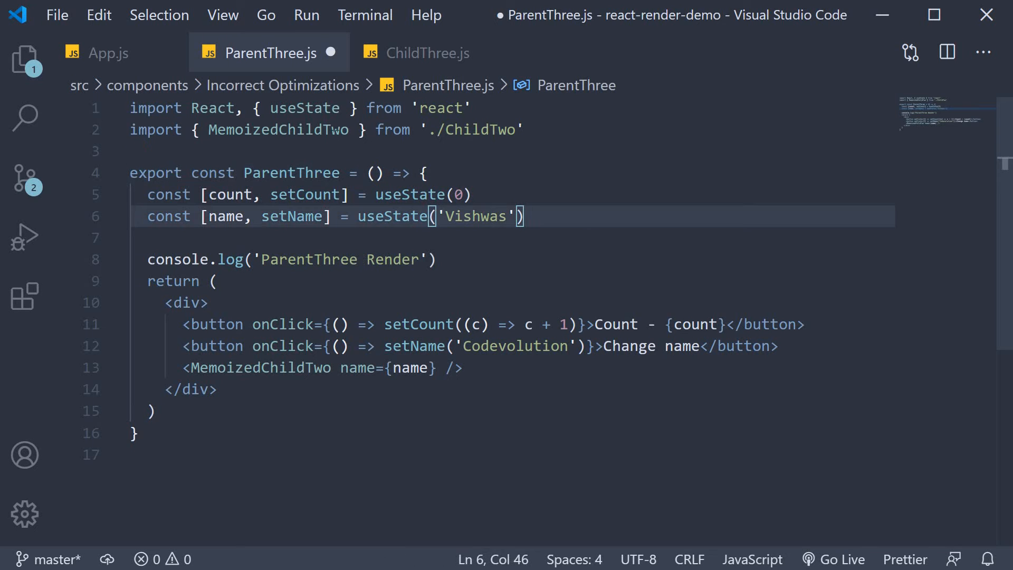
{"action": "left_click", "coordinate": [279, 130]}
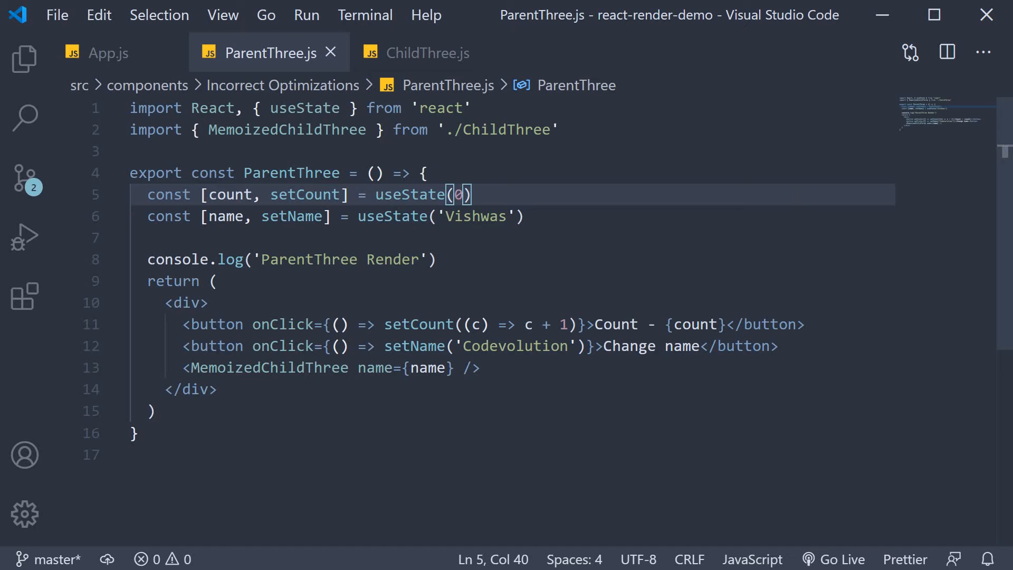
{"action": "mouse_move", "coordinate": [162, 39]}
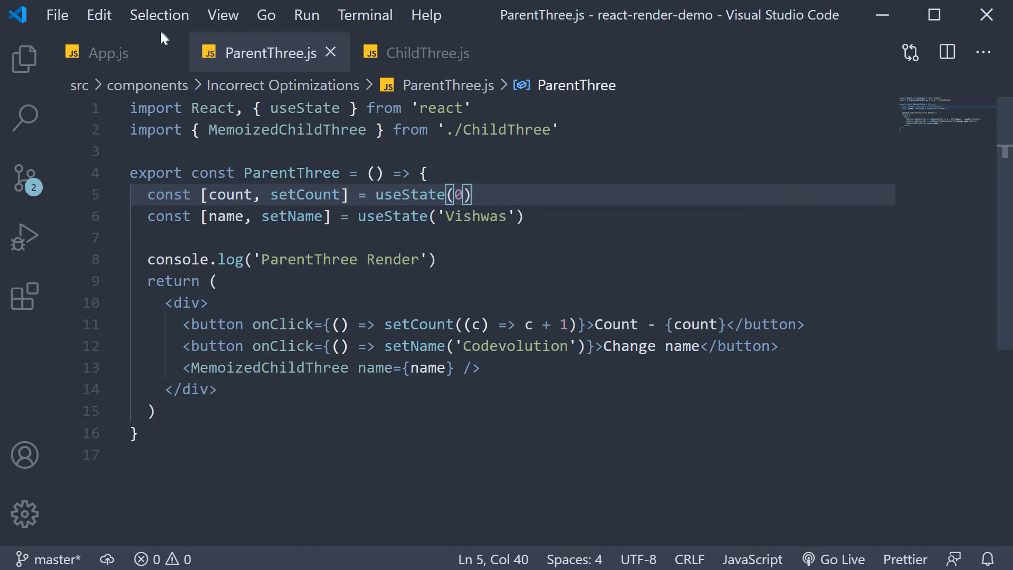
- Replace <ParentTwo /> with an auto-imported <ParentThree /> in App.js
{"action": "left_click", "coordinate": [110, 52]}
{"action": "type", "text": "<P"}
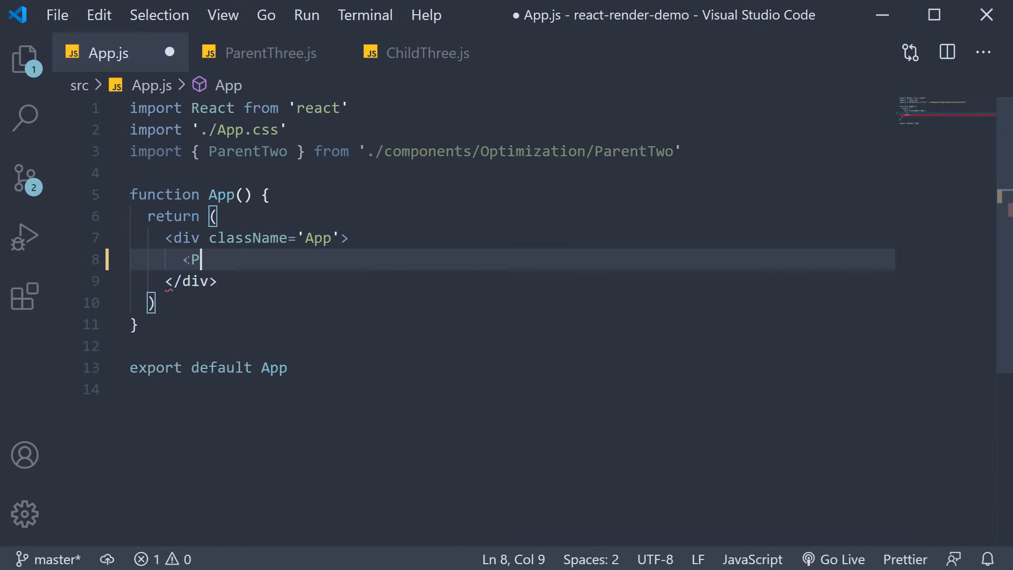
{"action": "type", "text": "are"}
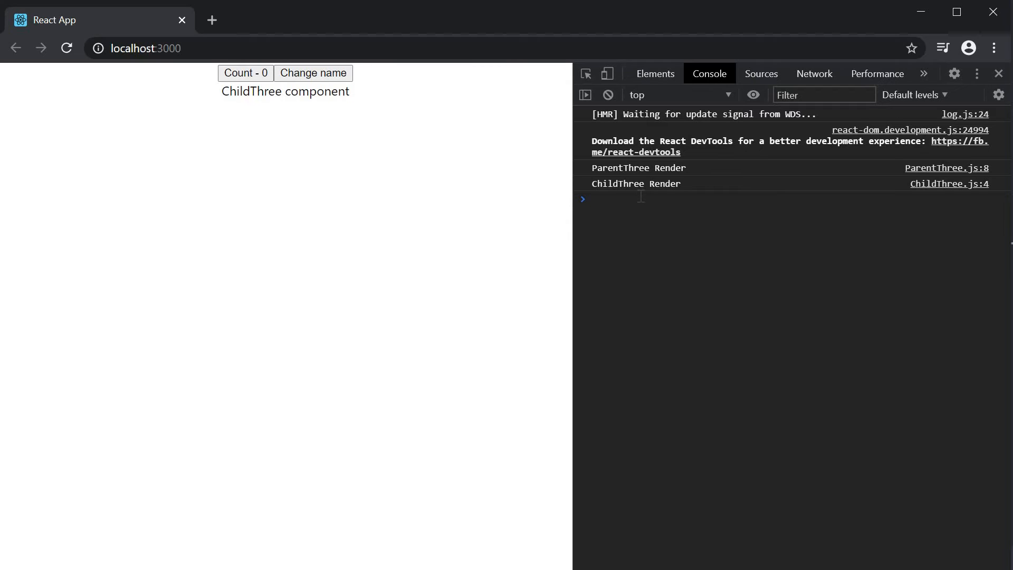
{"action": "mouse_move", "coordinate": [619, 91]}
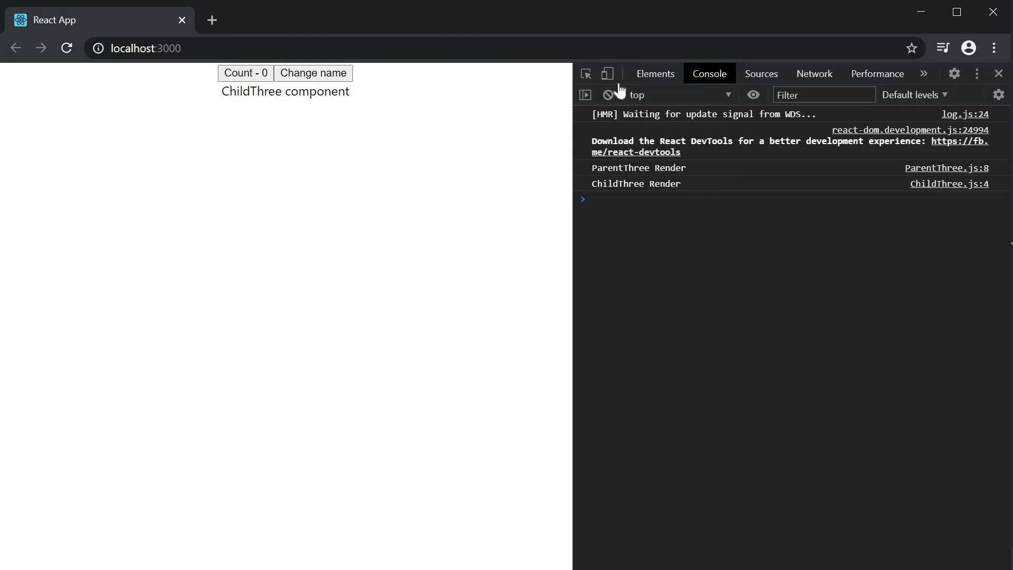
- Clear the console, change the name, and check ParentThree and ChildThree render logs
{"action": "left_click", "coordinate": [607, 95]}
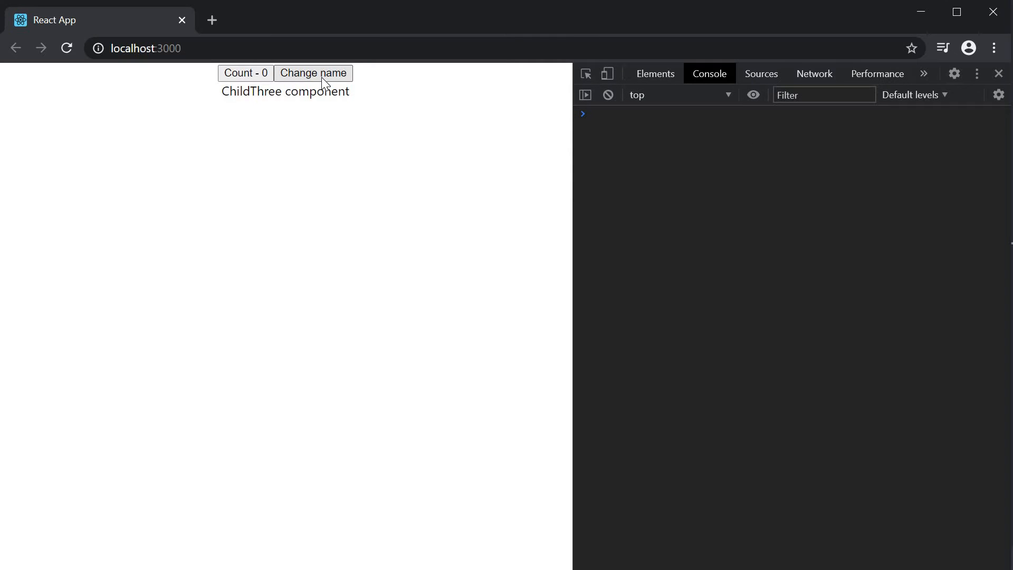
{"action": "left_click", "coordinate": [313, 72]}
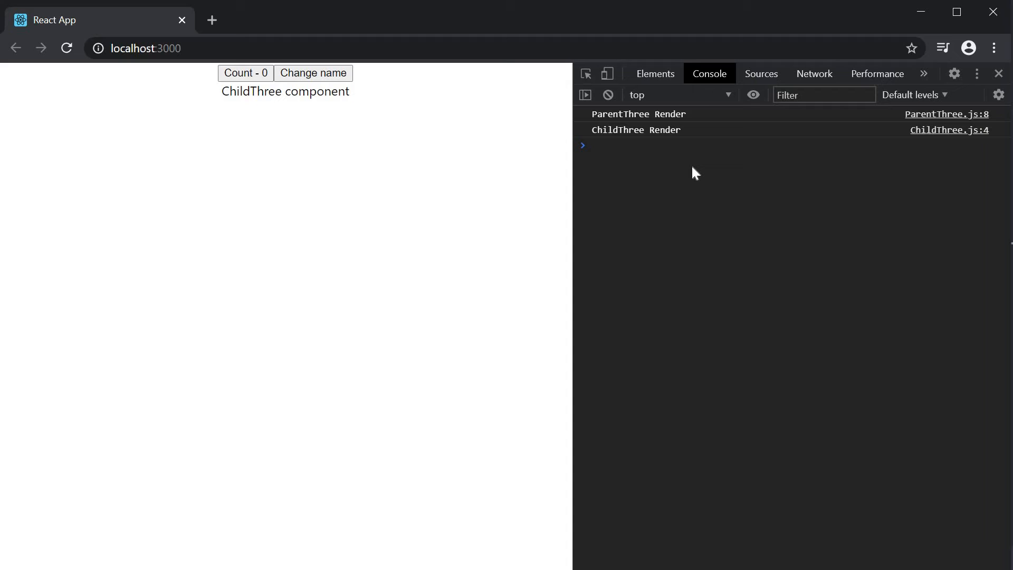
{"action": "mouse_move", "coordinate": [341, 115]}
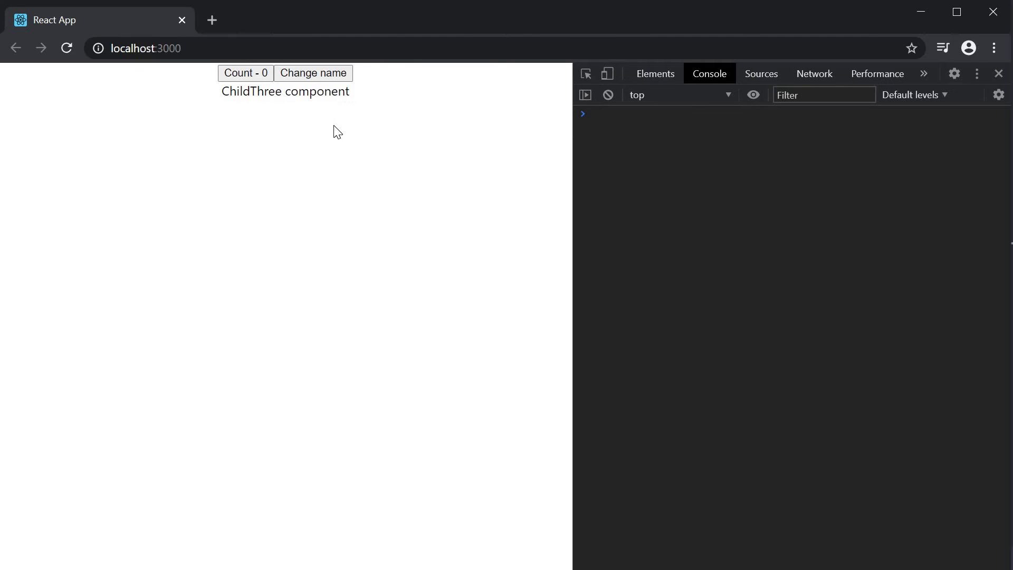
{"action": "left_click", "coordinate": [245, 73]}
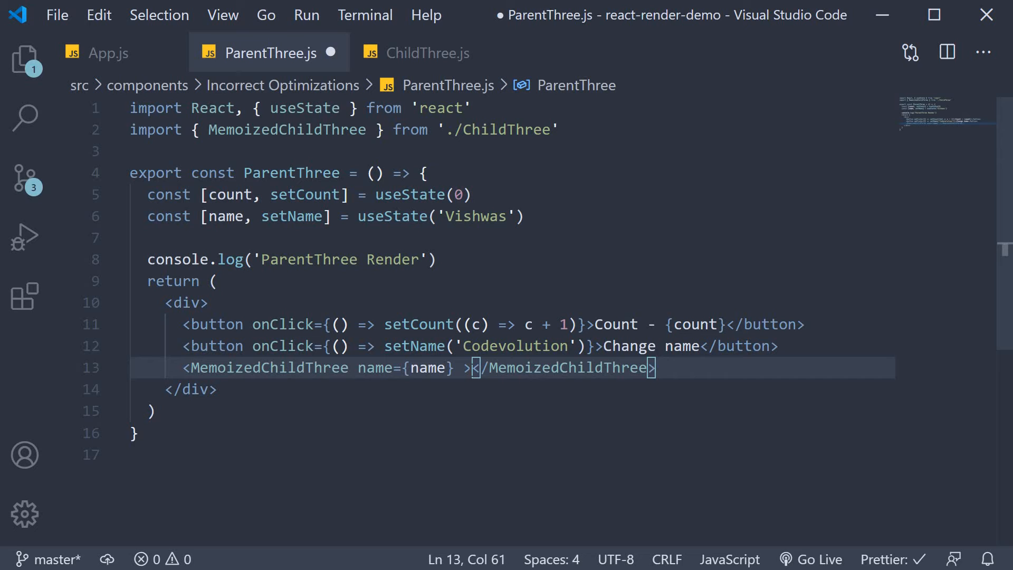
- Pass 'Hello' as a child inside MemoizedChildThree in ParentThree.js and save
{"action": "key", "text": "Enter"}
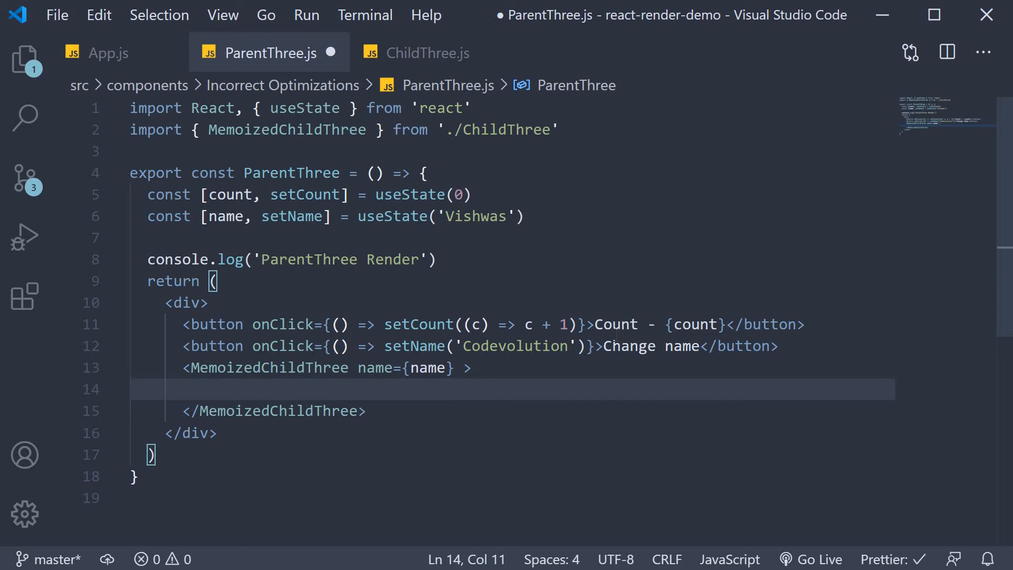
{"action": "type", "text": "Hello"}
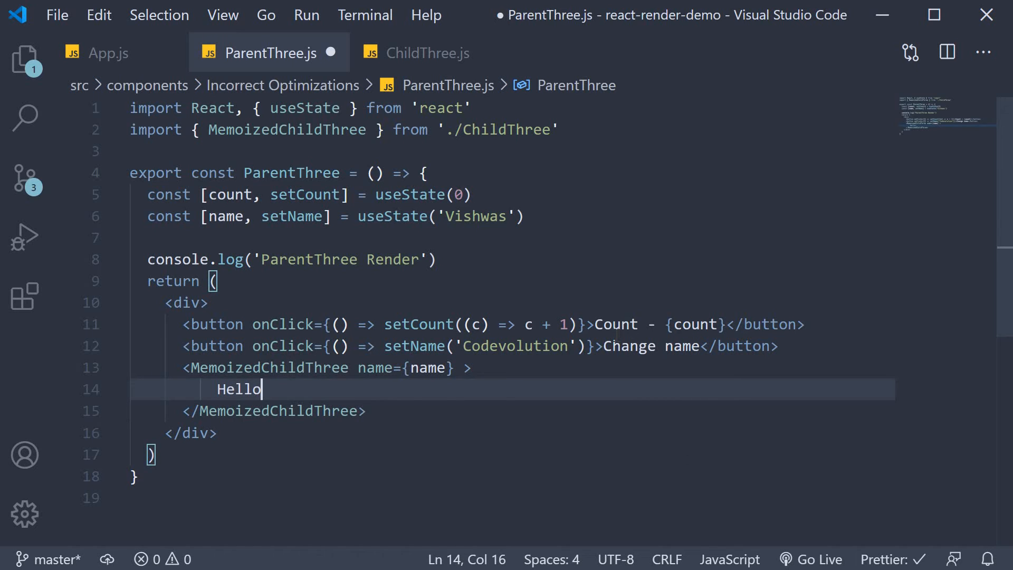
{"action": "key", "text": "ctrl+s"}
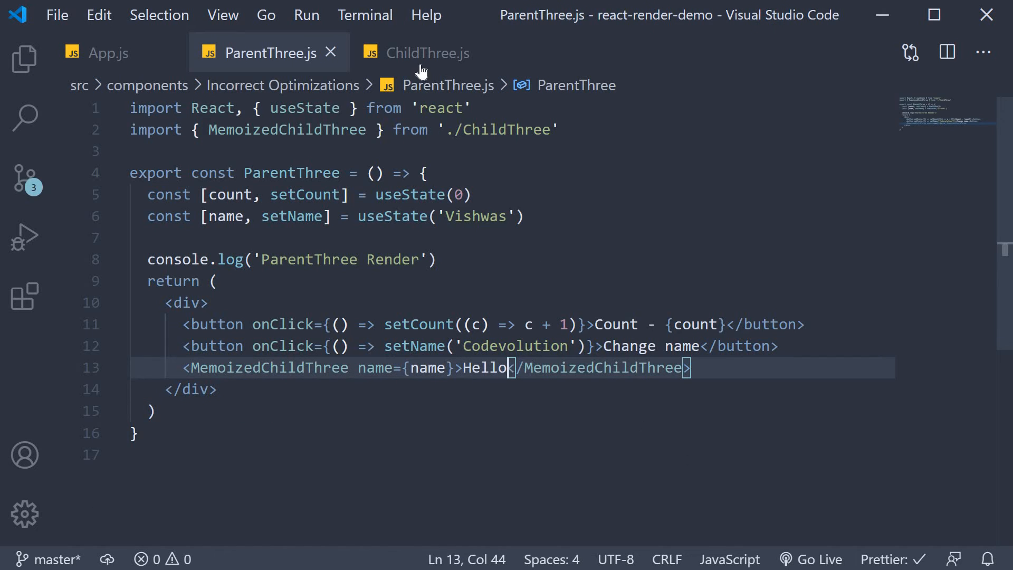
- Make ChildThree destructure { children, name } and render them in its div, then save
{"action": "left_click", "coordinate": [426, 53]}
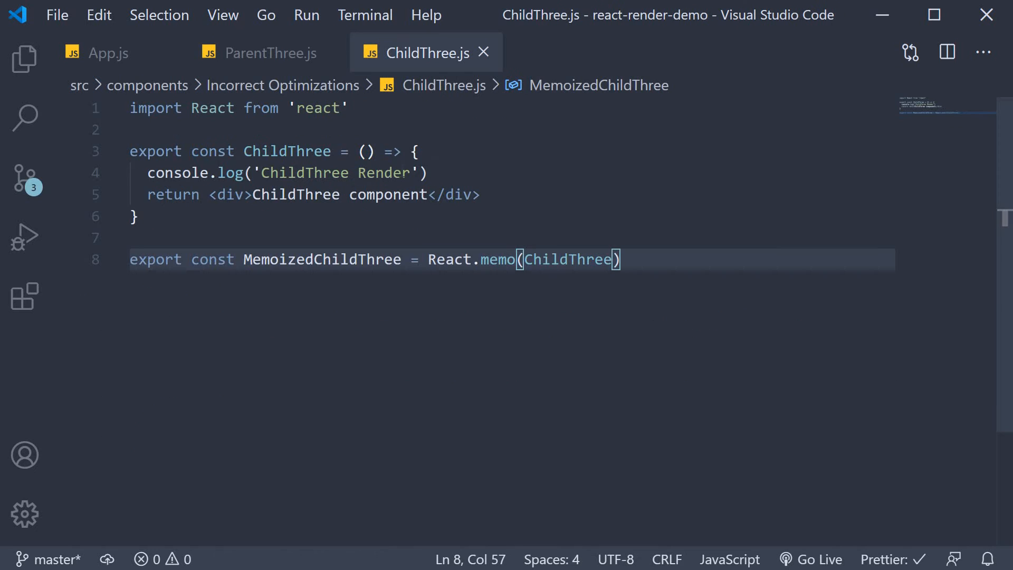
{"action": "left_click", "coordinate": [366, 152]}
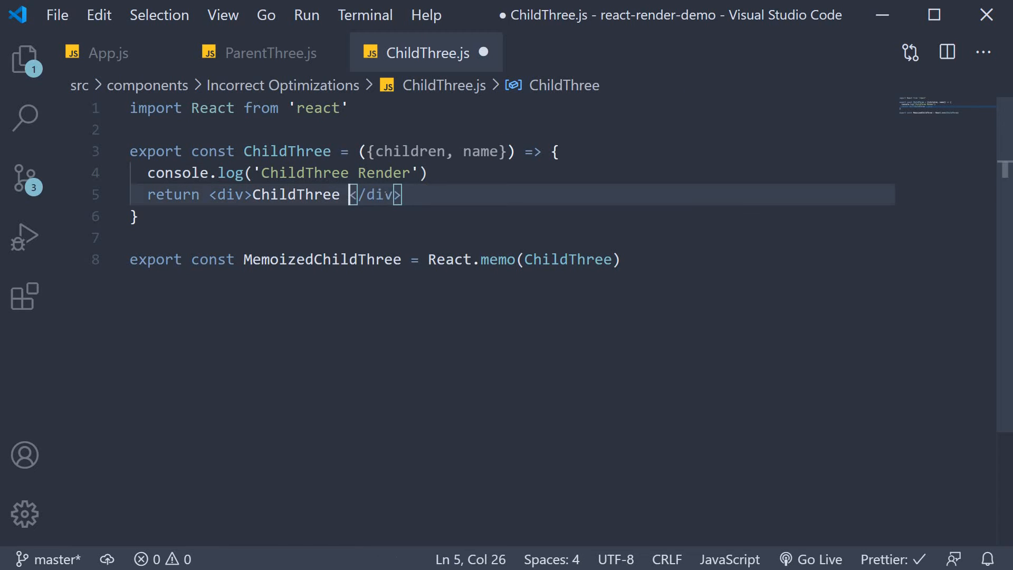
{"action": "type", "text": "{chi"}
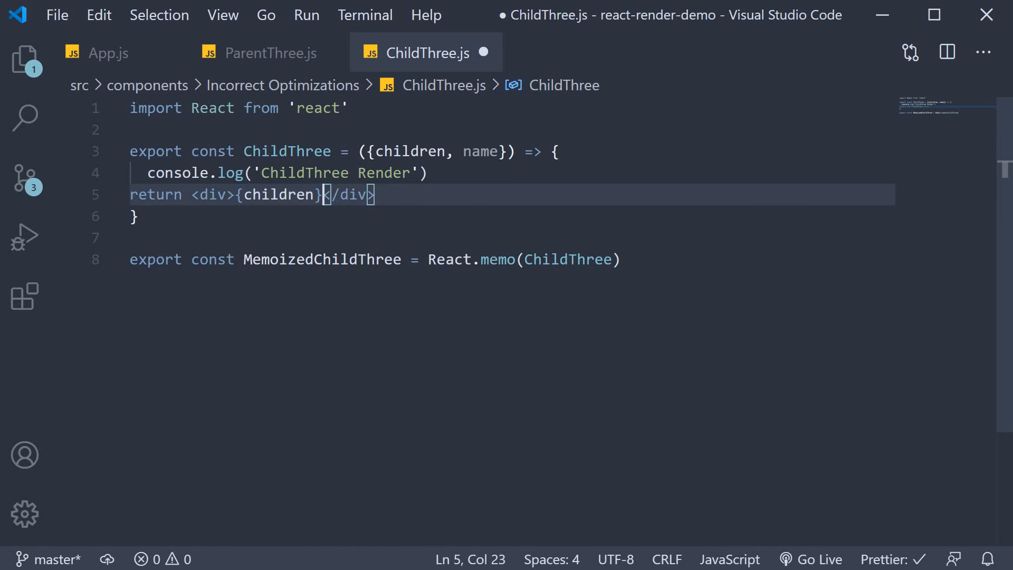
{"action": "type", "text": "{name"}
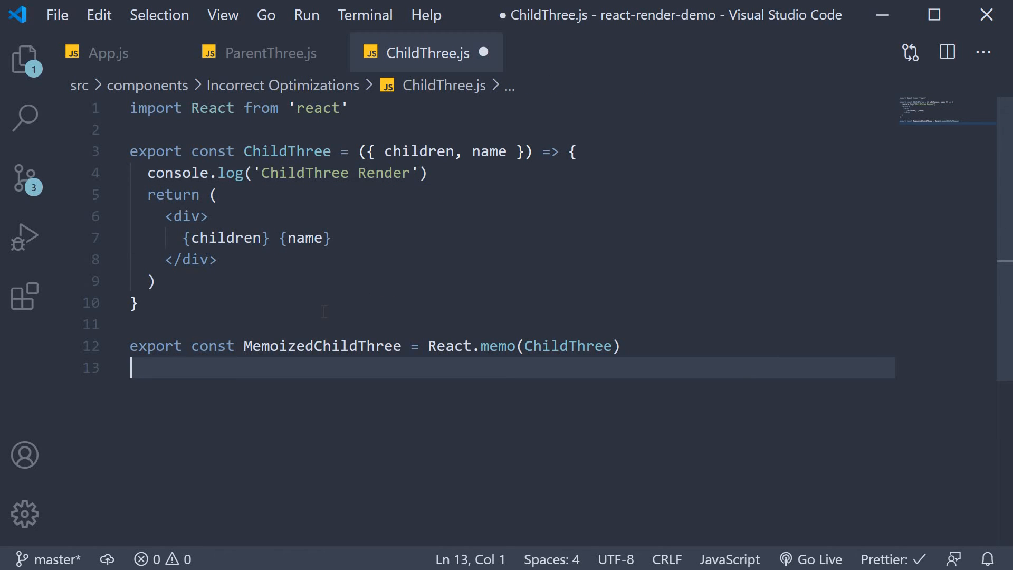
{"action": "key", "text": "ctrl+s"}
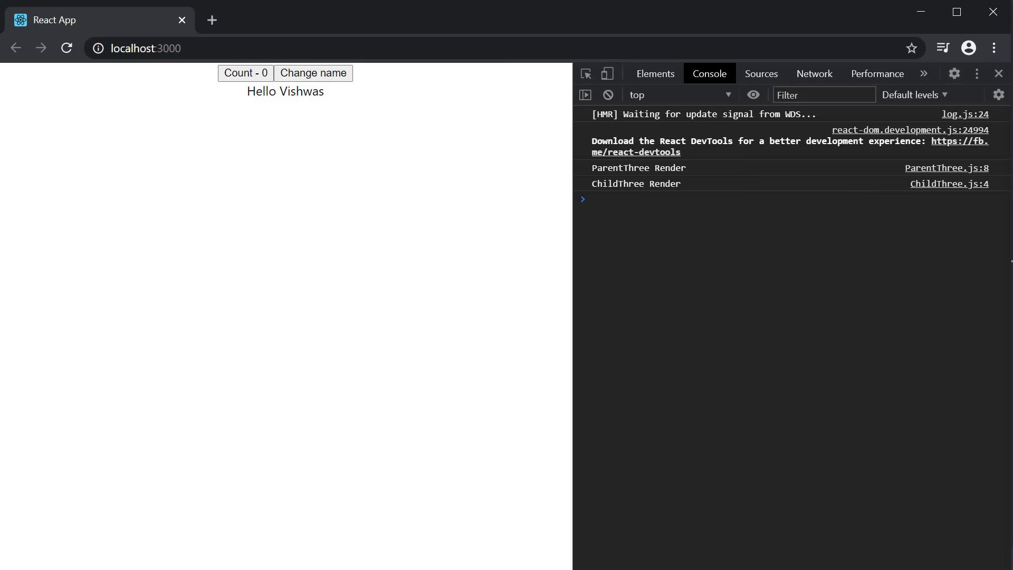
{"action": "mouse_move", "coordinate": [312, 114]}
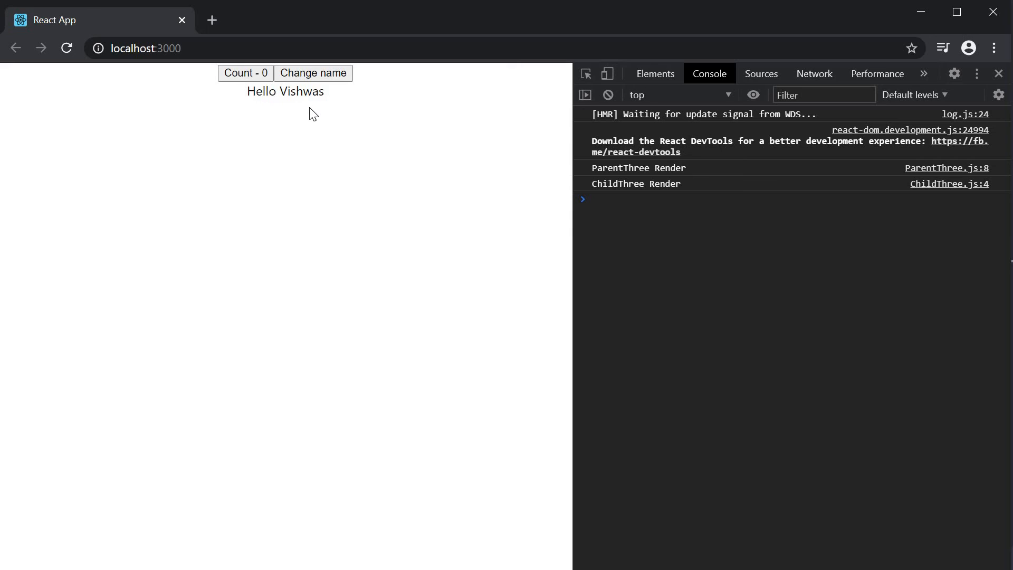
{"action": "mouse_move", "coordinate": [520, 128]}
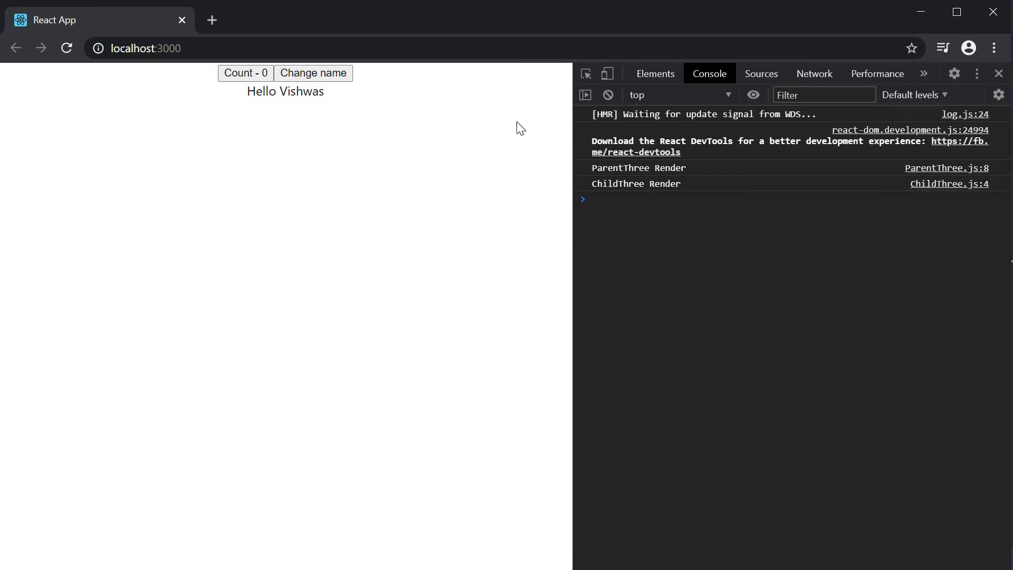
- Change the name to Codevolution, clear the console, then increment Count to 1
{"action": "left_click", "coordinate": [607, 95]}
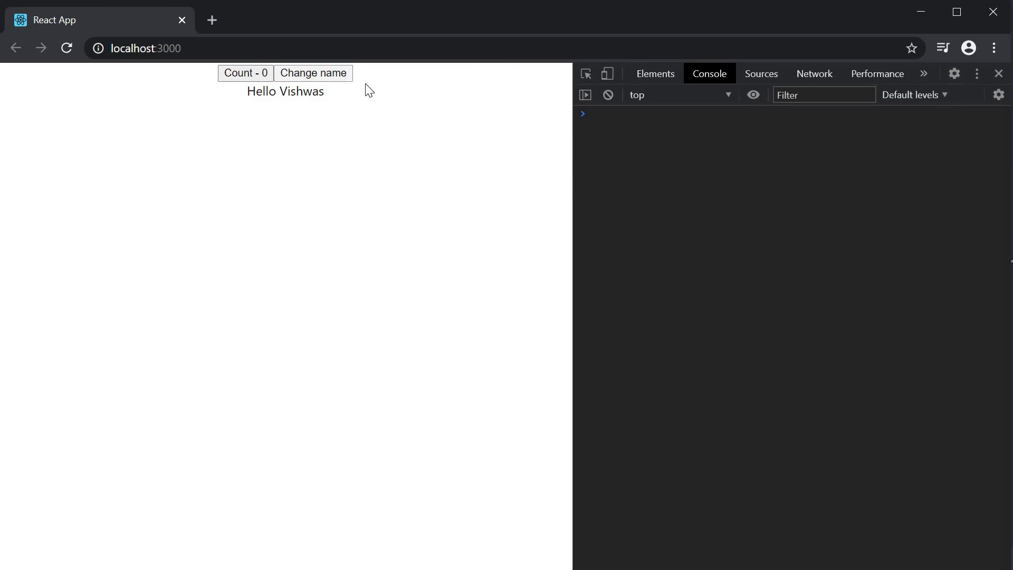
{"action": "left_click", "coordinate": [314, 72]}
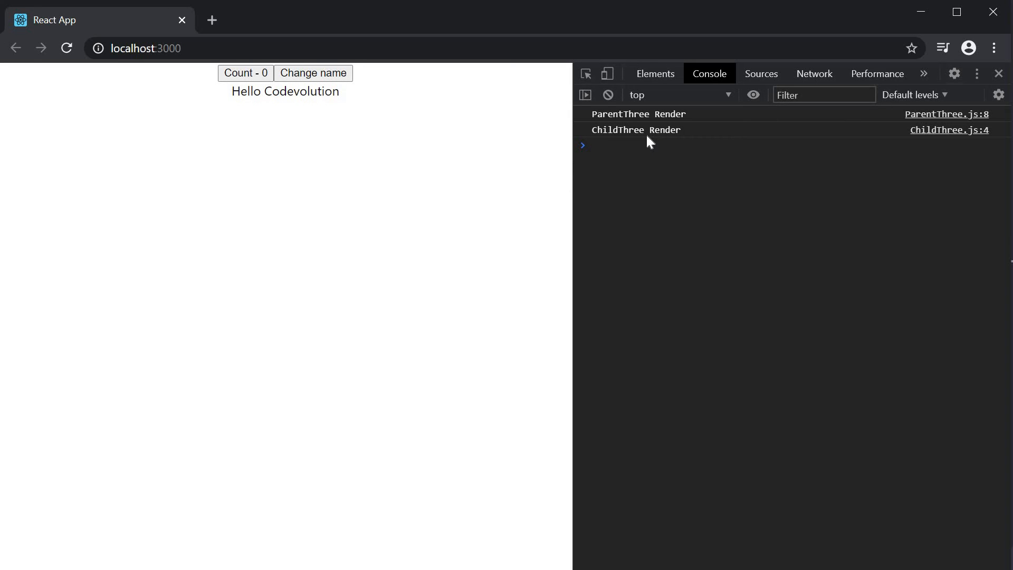
{"action": "mouse_move", "coordinate": [660, 166]}
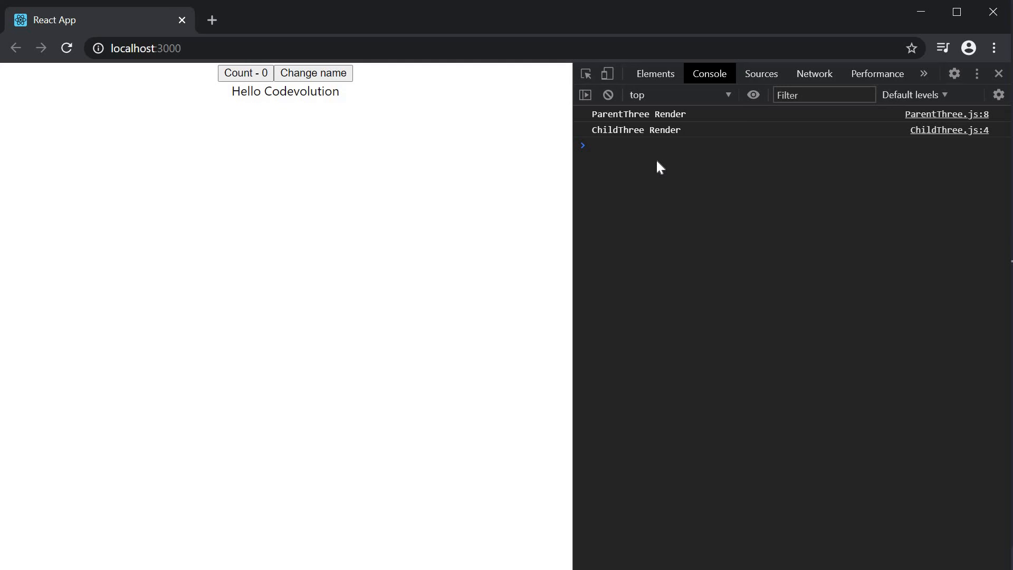
{"action": "mouse_move", "coordinate": [607, 94]}
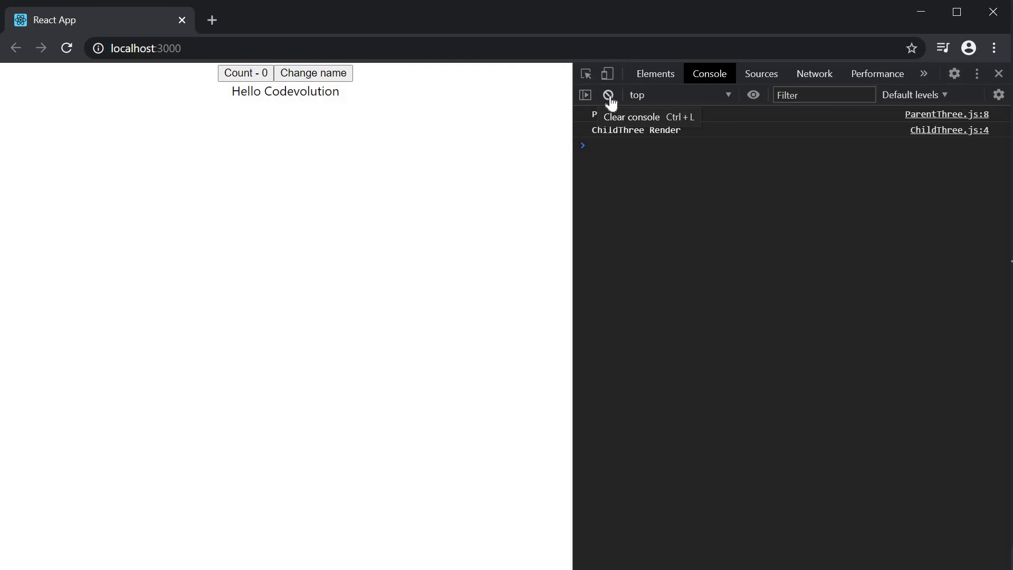
{"action": "left_click", "coordinate": [607, 95]}
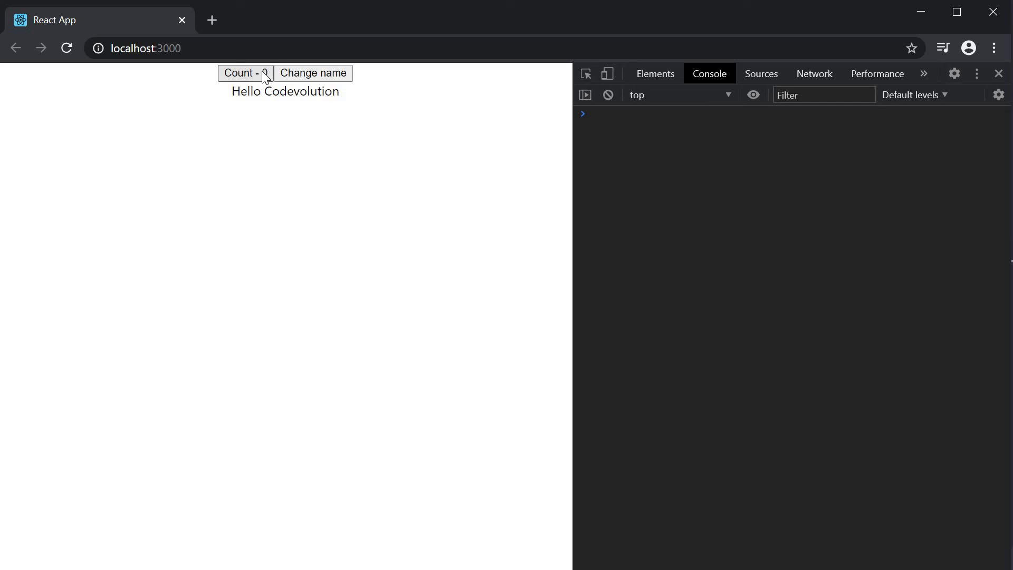
{"action": "left_click", "coordinate": [245, 73]}
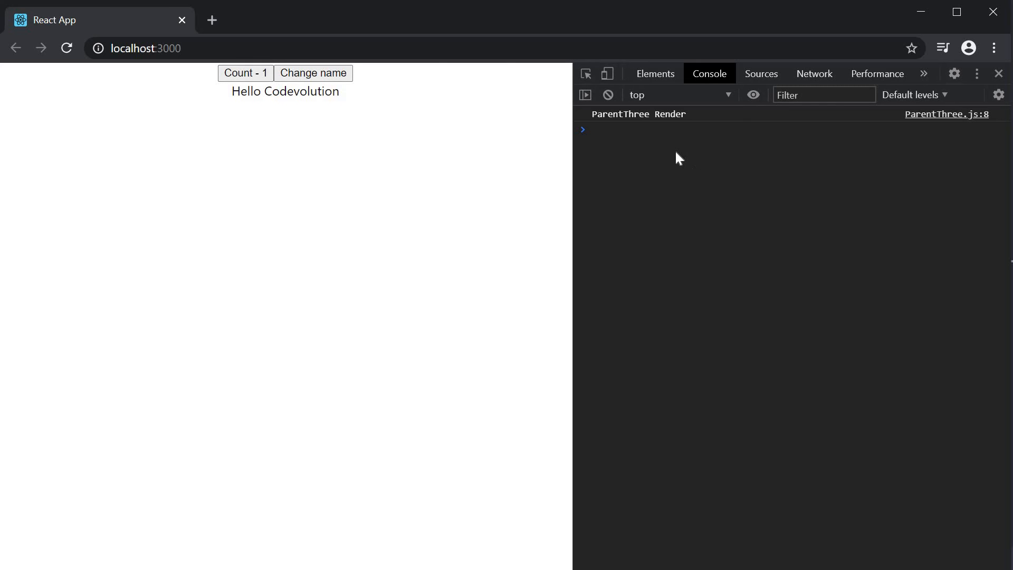
{"action": "mouse_move", "coordinate": [676, 147]}
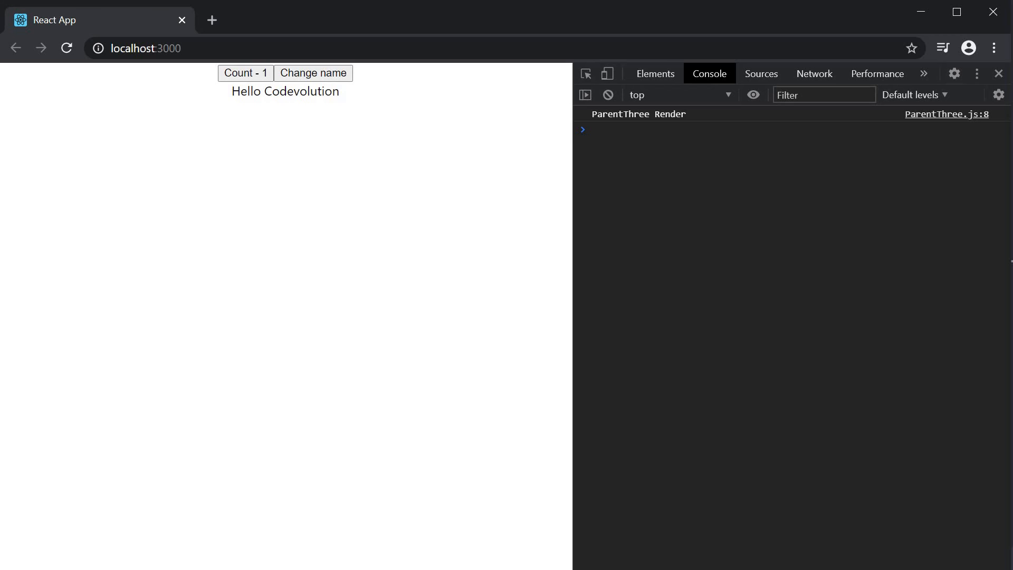
{"action": "mouse_move", "coordinate": [674, 157]}
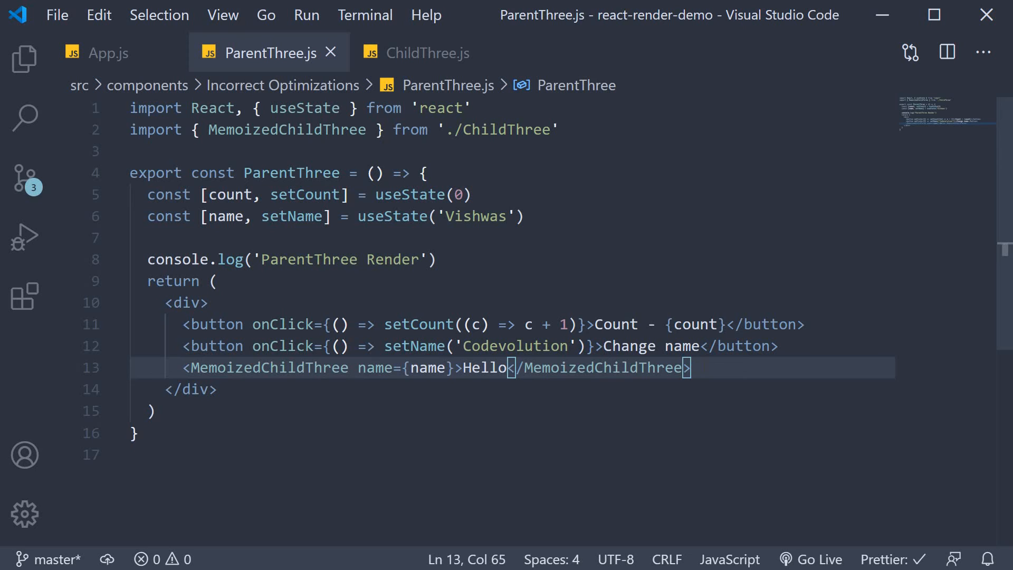
- Surround the Hello child with <strong></strong> tags on its own line in ParentThree.js
{"action": "left_click", "coordinate": [492, 367]}
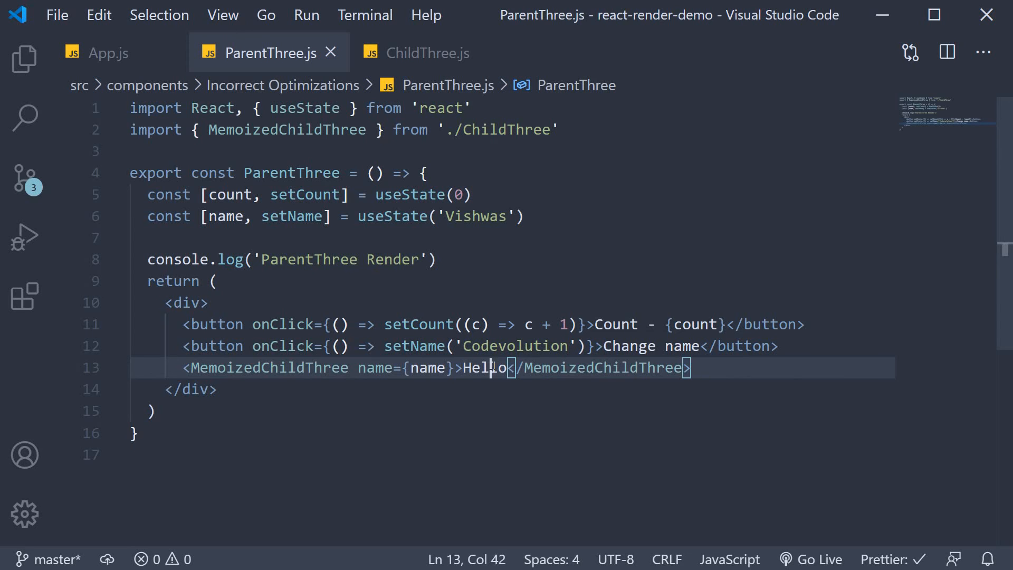
{"action": "double_click", "coordinate": [484, 367]}
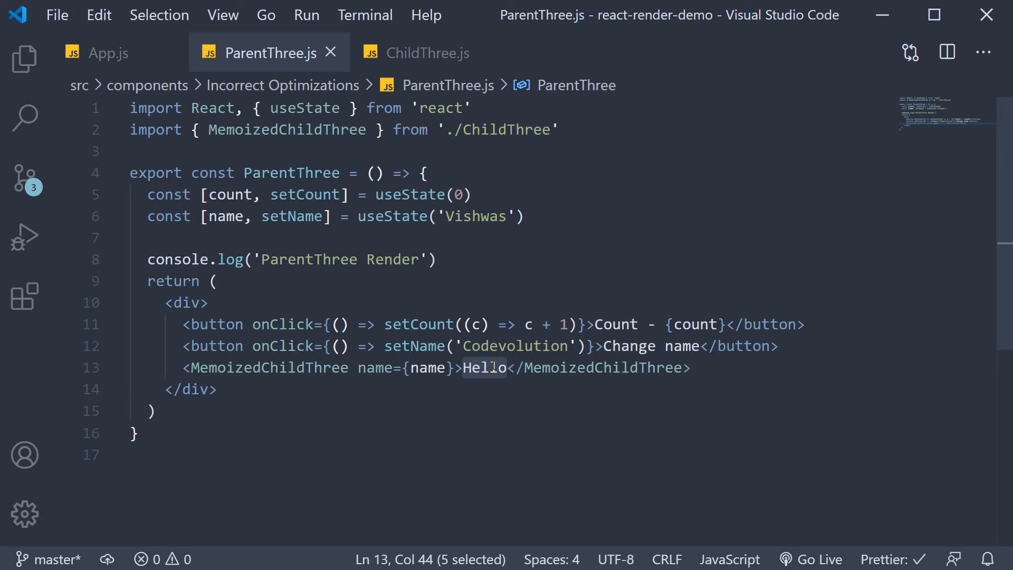
{"action": "mouse_move", "coordinate": [490, 389]}
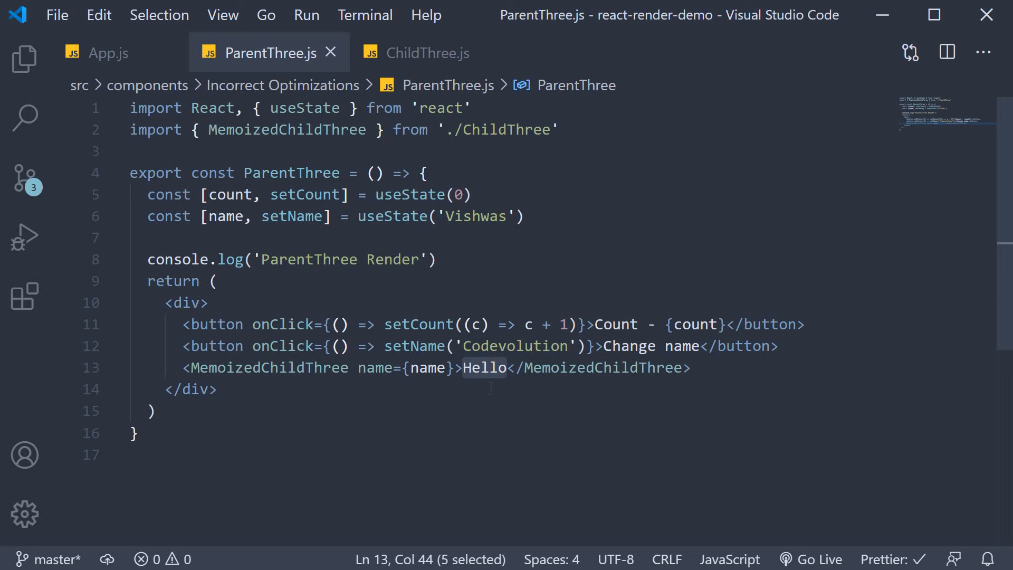
{"action": "left_click", "coordinate": [194, 389]}
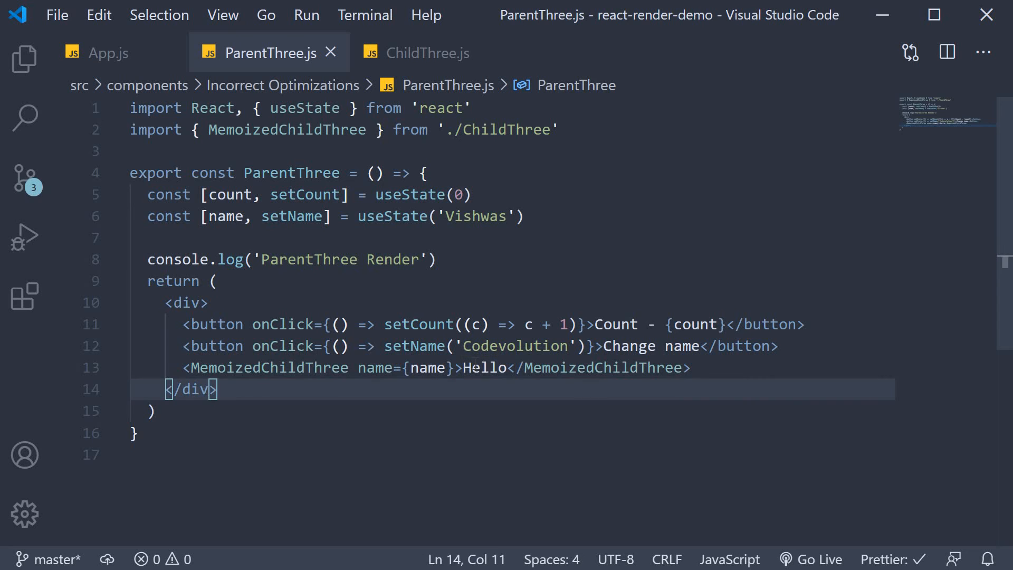
{"action": "double_click", "coordinate": [484, 368]}
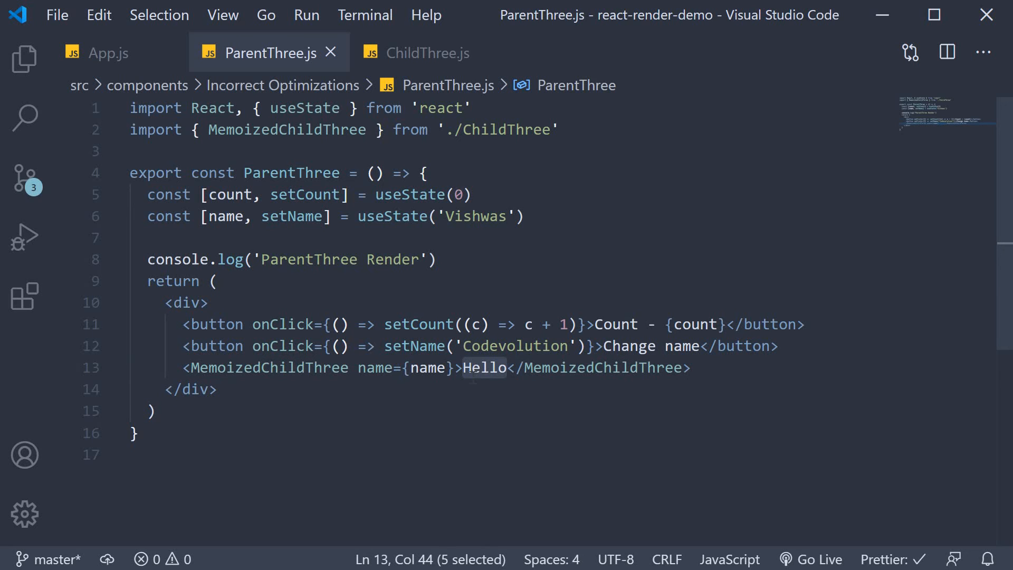
{"action": "left_click", "coordinate": [459, 367]}
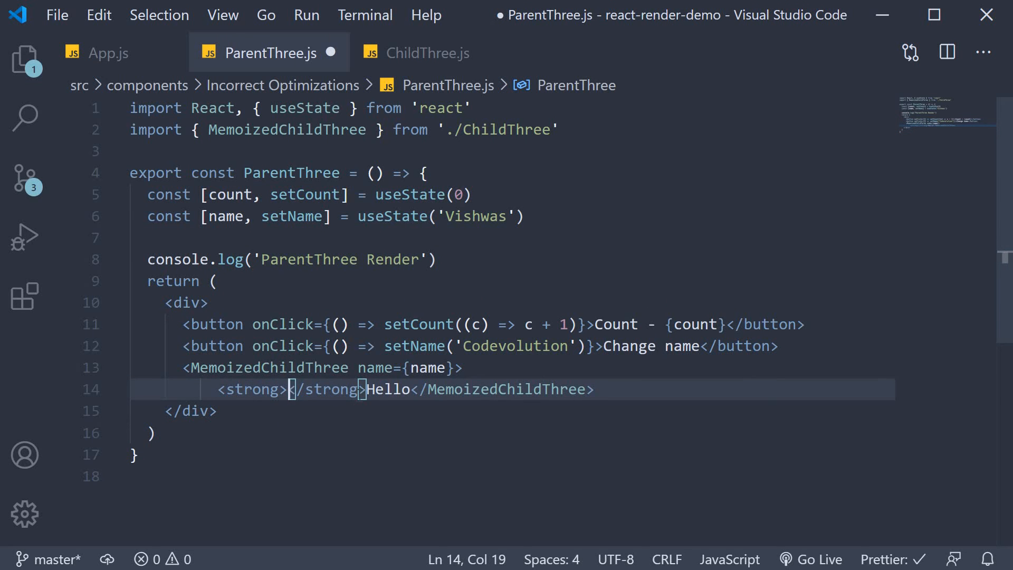
{"action": "key", "text": "Enter"}
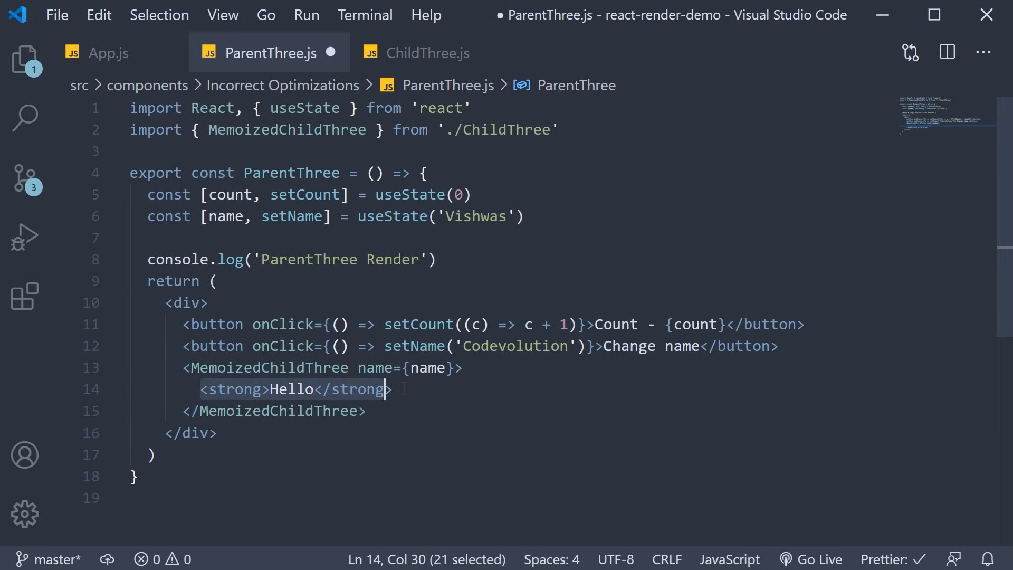
{"action": "left_click", "coordinate": [317, 389]}
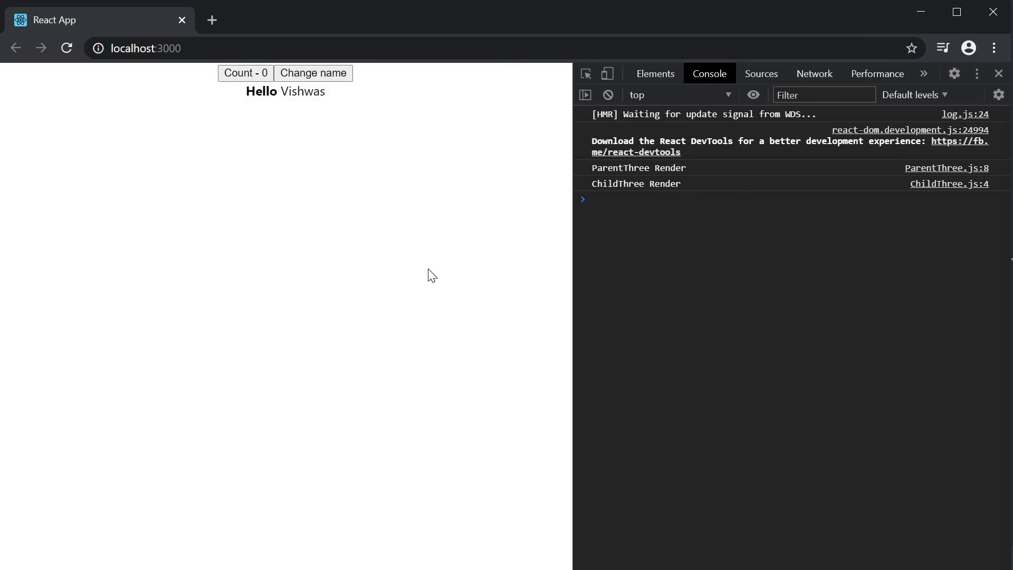
{"action": "mouse_move", "coordinate": [608, 94]}
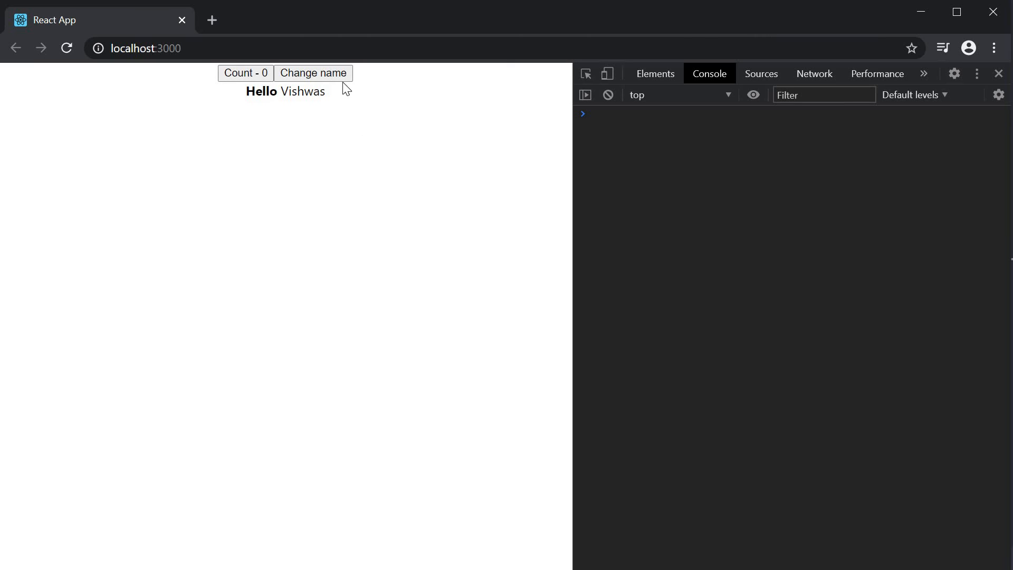
- Change the name to Codevolution, clear the console log, and increment the count
{"action": "left_click", "coordinate": [313, 72]}
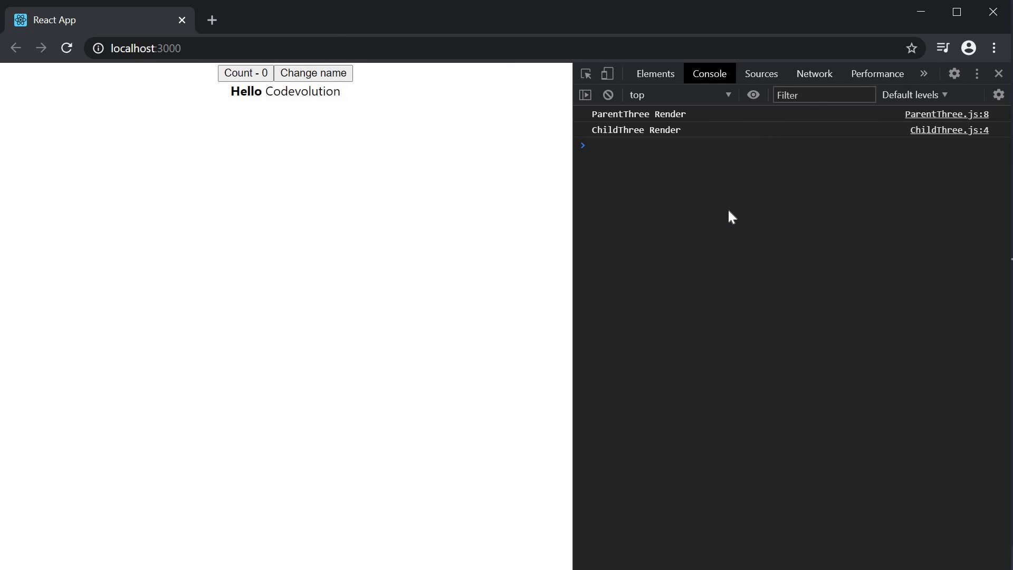
{"action": "mouse_move", "coordinate": [607, 92]}
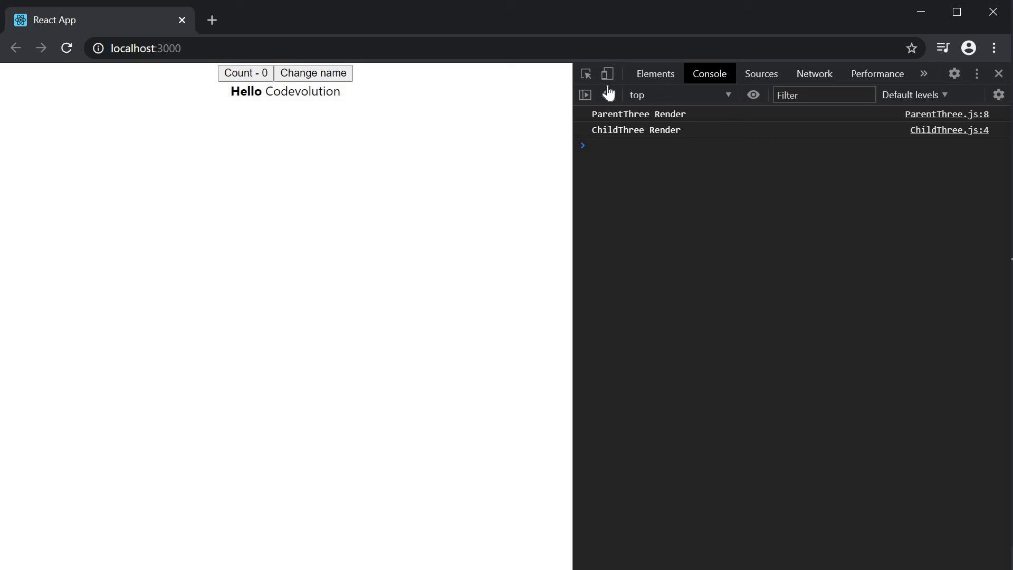
{"action": "left_click", "coordinate": [584, 94]}
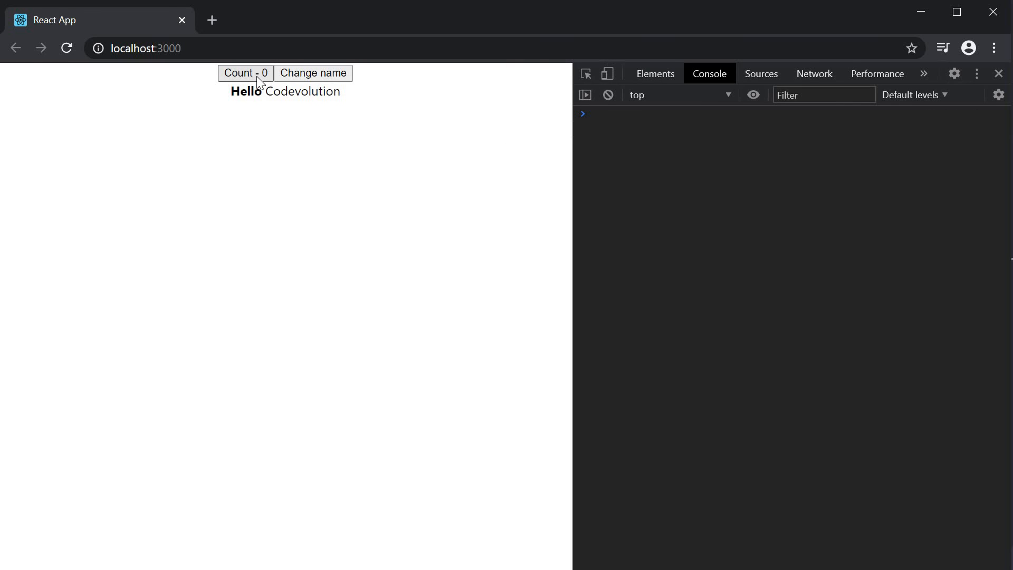
{"action": "left_click", "coordinate": [245, 72]}
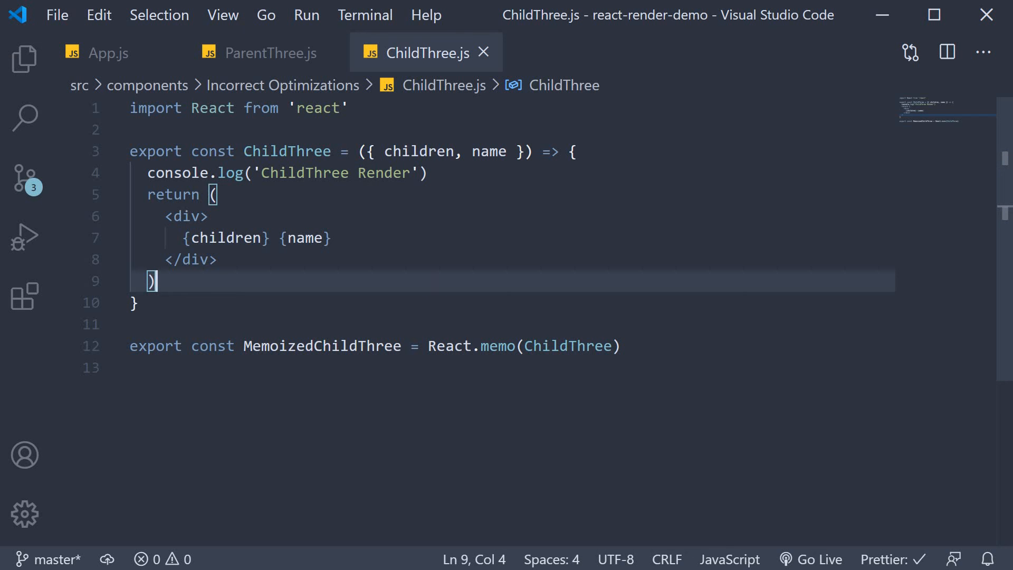
- Highlight the children prop's uses in ChildThree.js, then return to ParentThree.js
{"action": "double_click", "coordinate": [418, 151]}
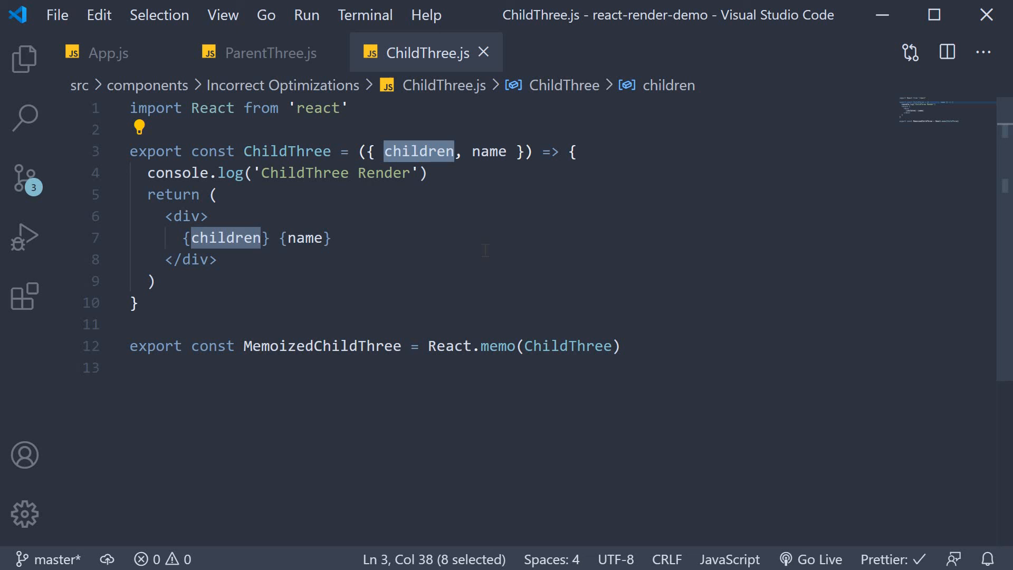
{"action": "mouse_move", "coordinate": [268, 52]}
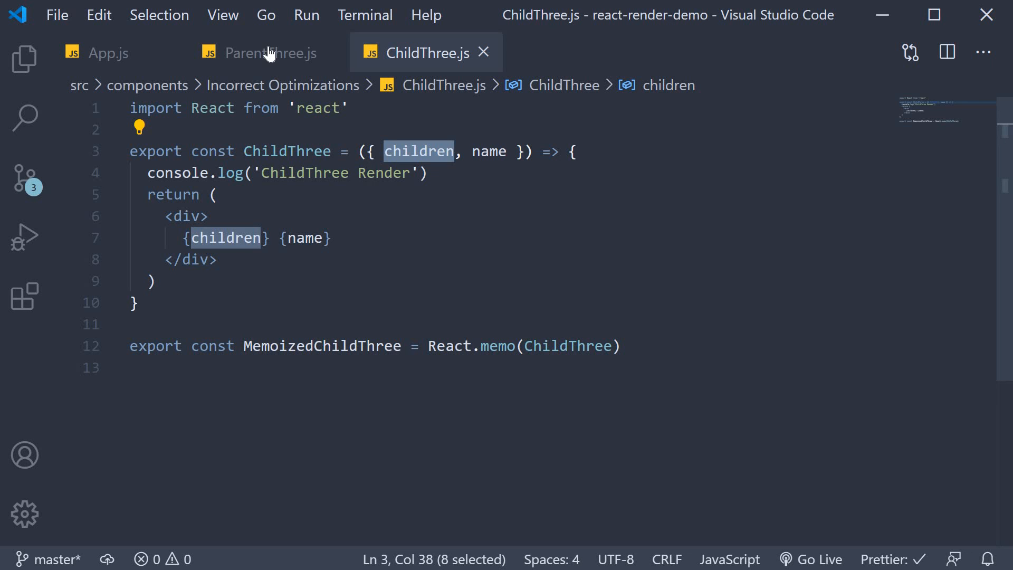
{"action": "left_click", "coordinate": [263, 52]}
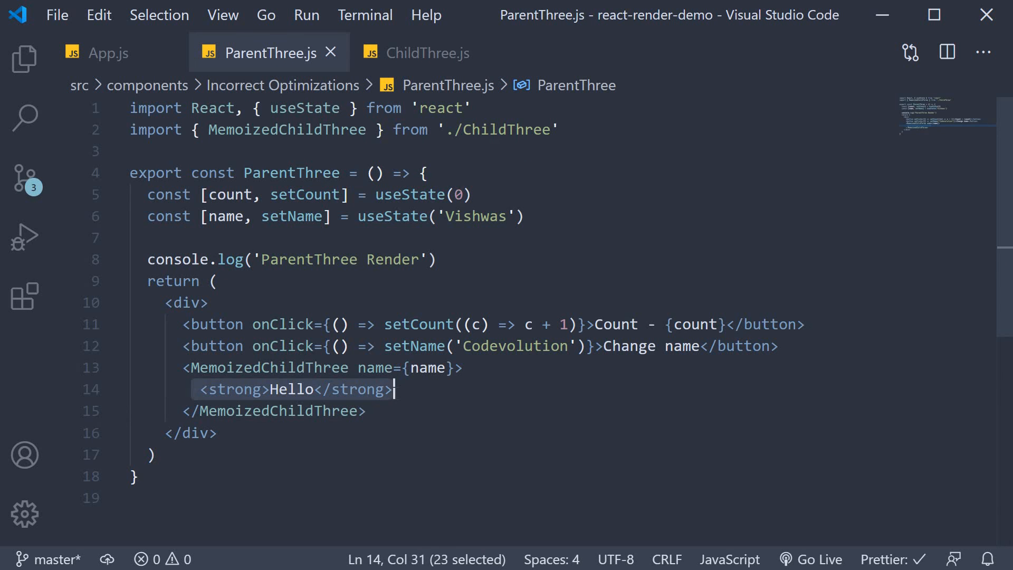